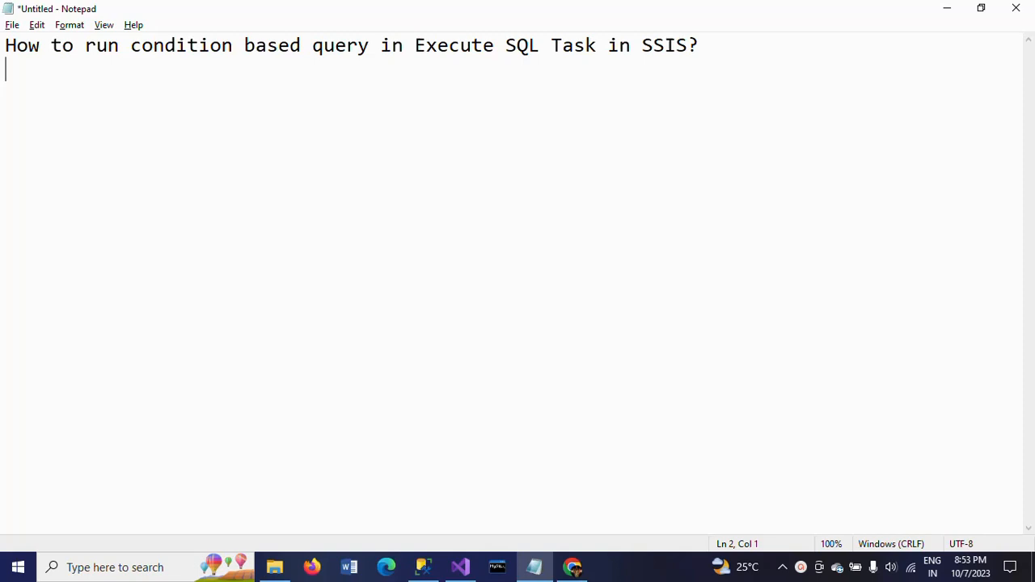
mouse_move(423, 566)
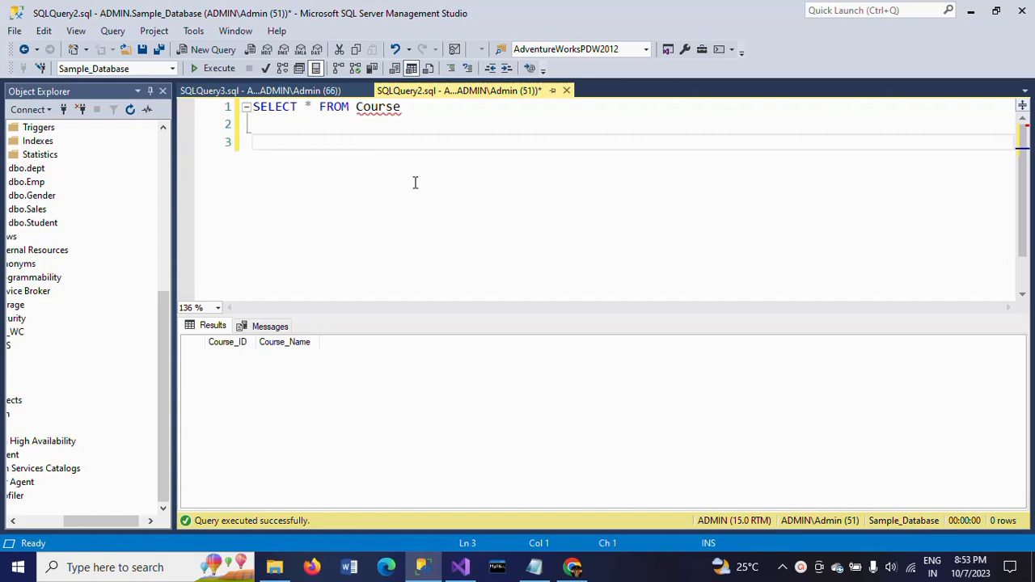
mouse_move(404, 123)
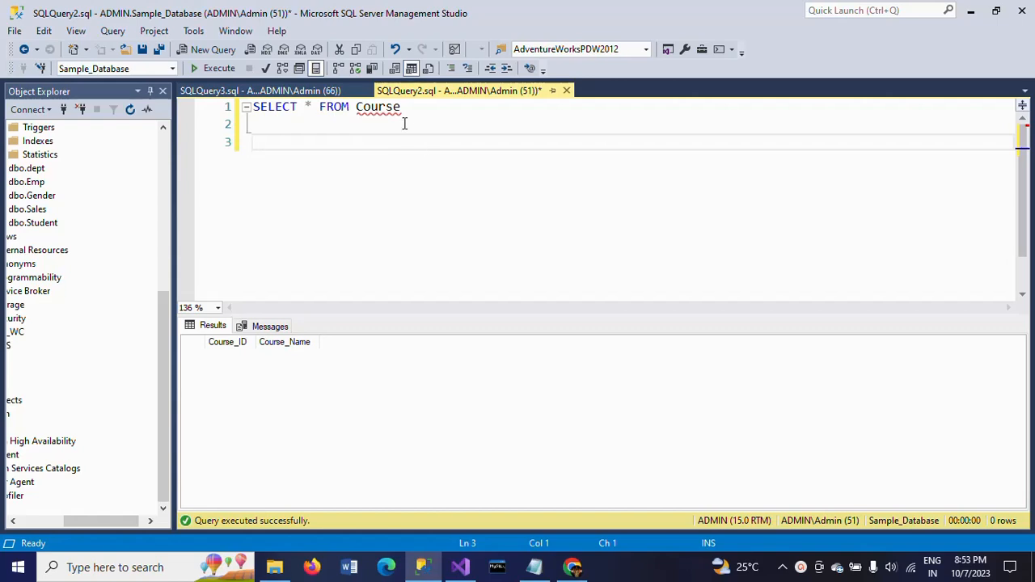
Check the Course table name in the SSMS query, then switch over to the SSIS package
double_click(377, 107)
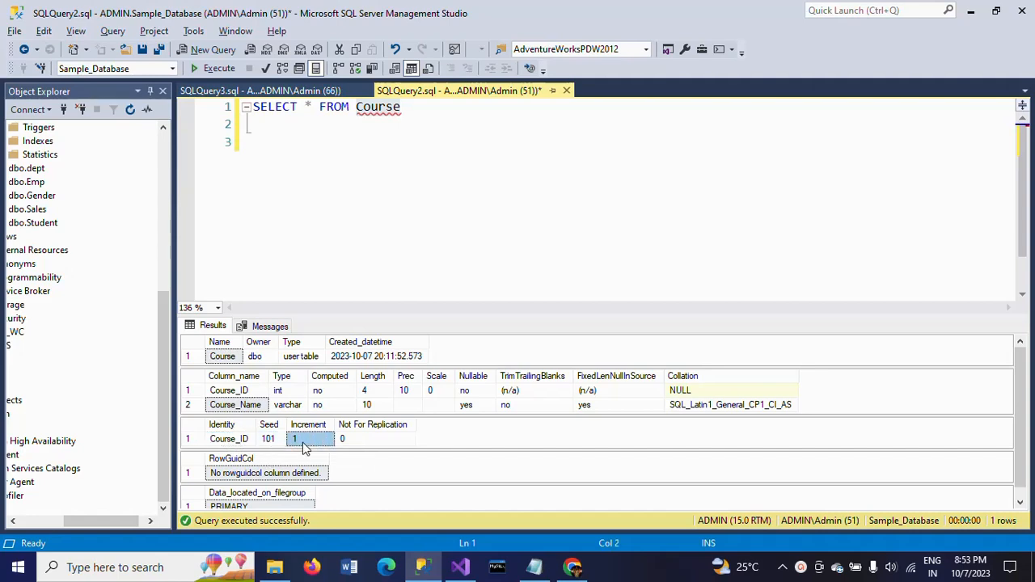
click(279, 142)
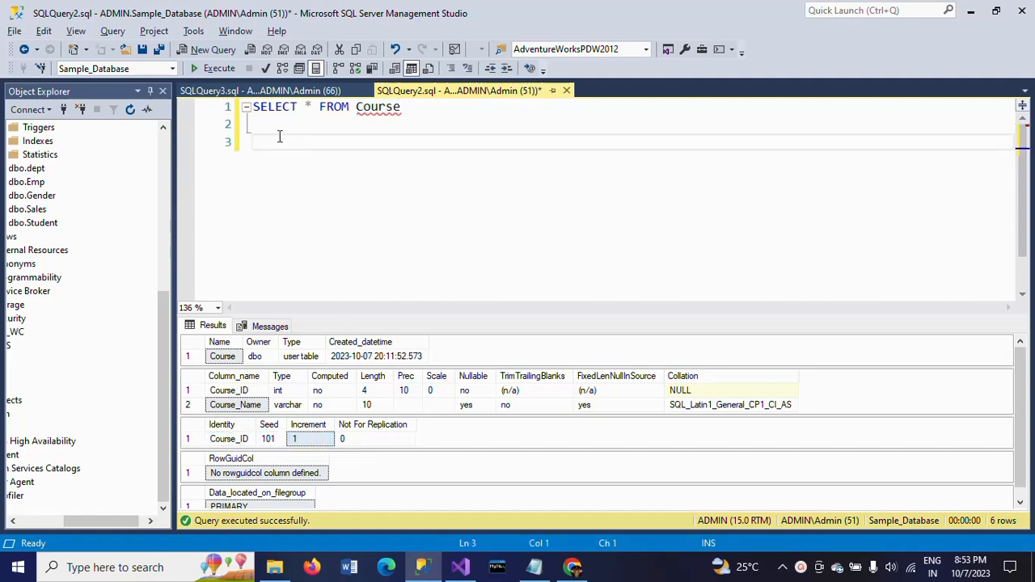
click(218, 68)
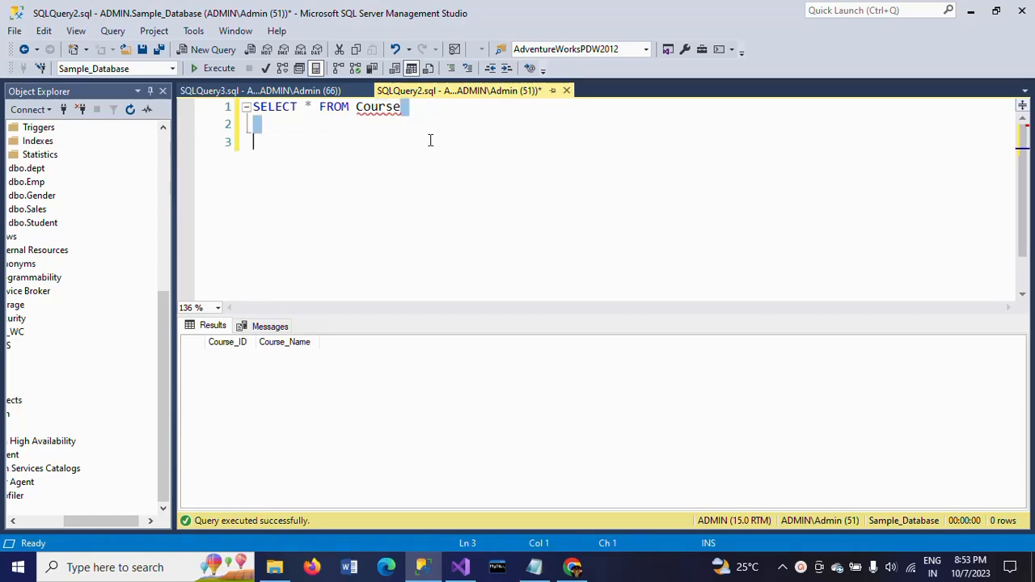
click(459, 566)
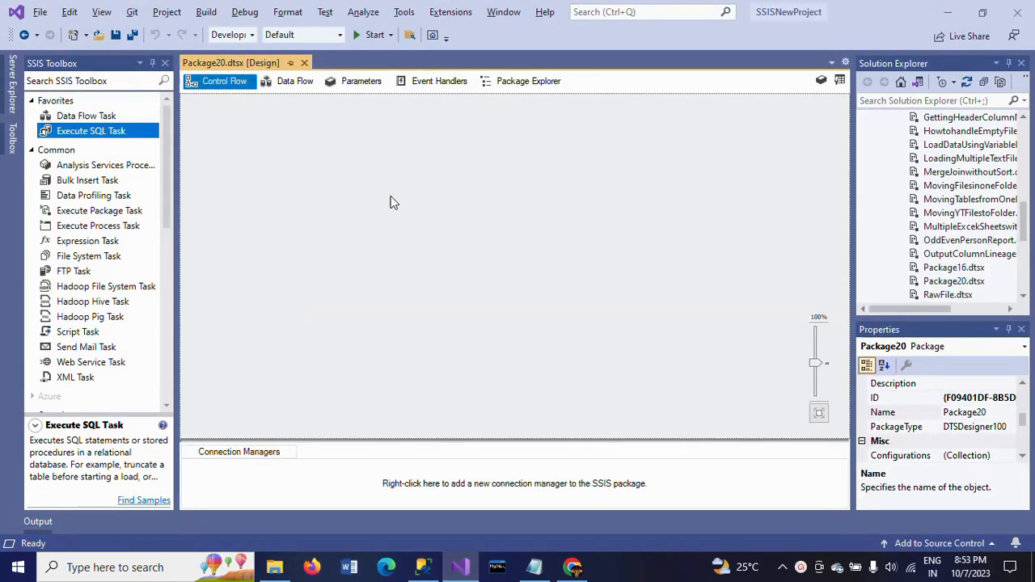
mouse_move(246, 335)
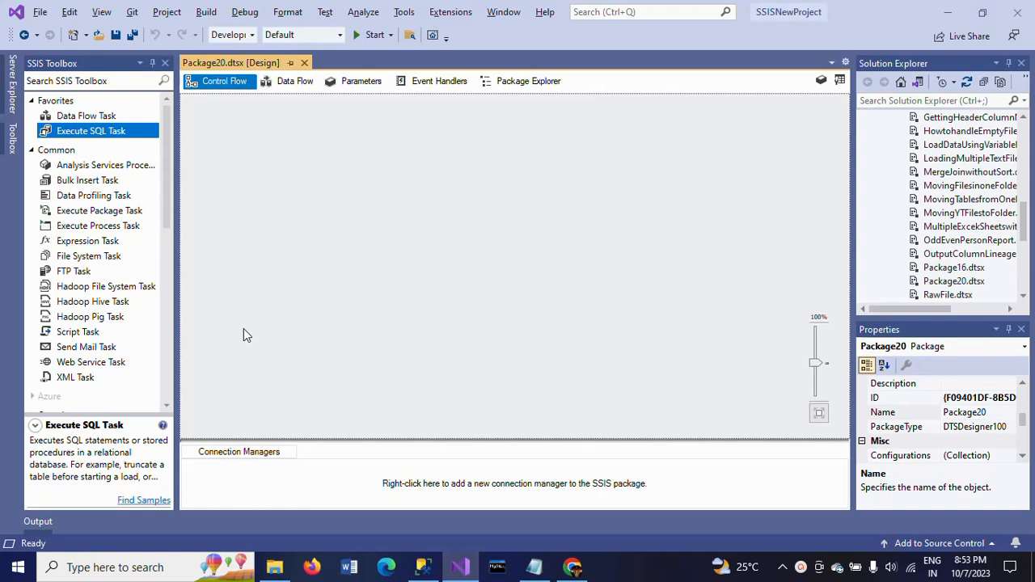
Add a package variable named Flag with data type String and close the Variables list
right_click(248, 335)
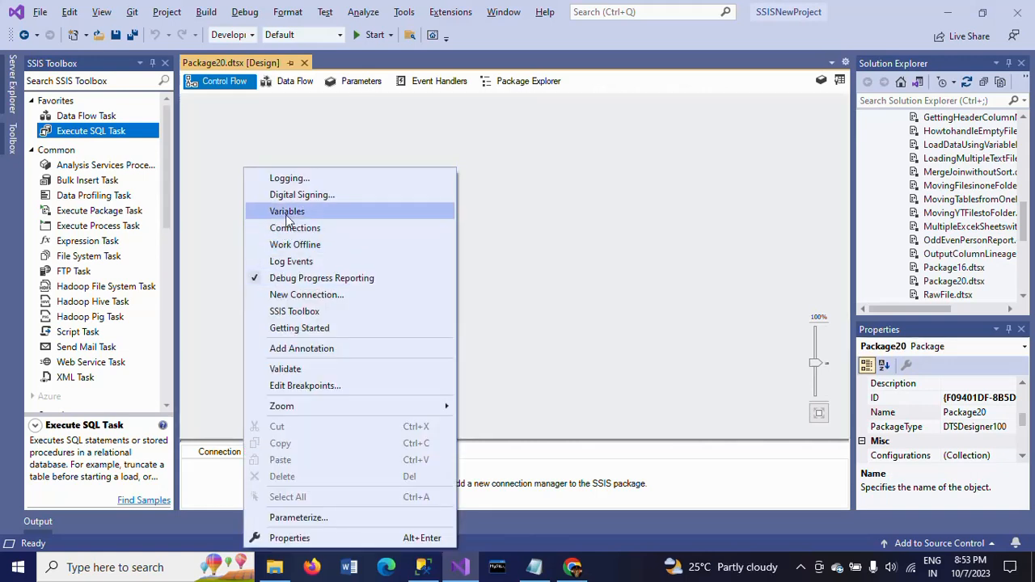
click(288, 210)
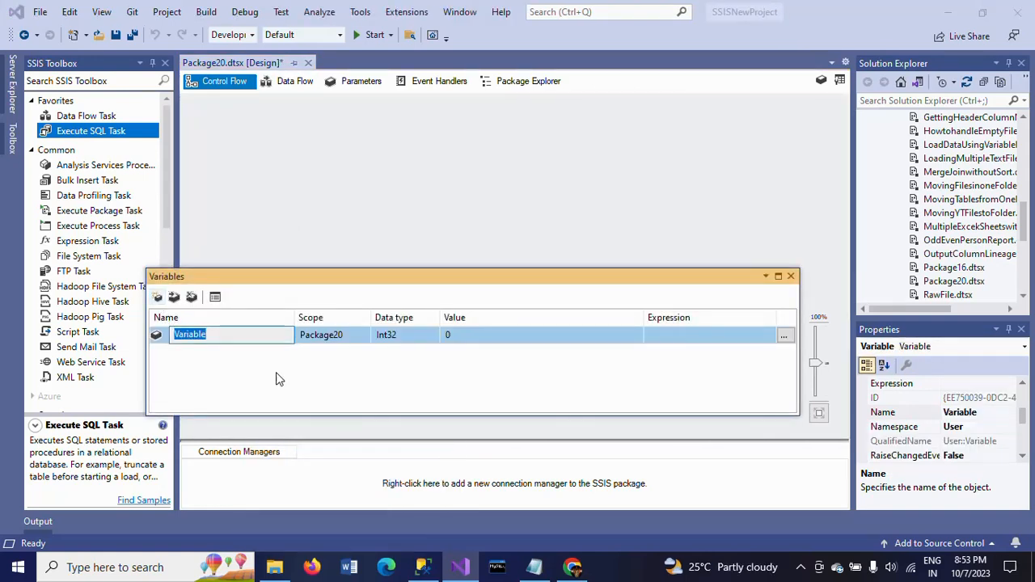
text(Fla)
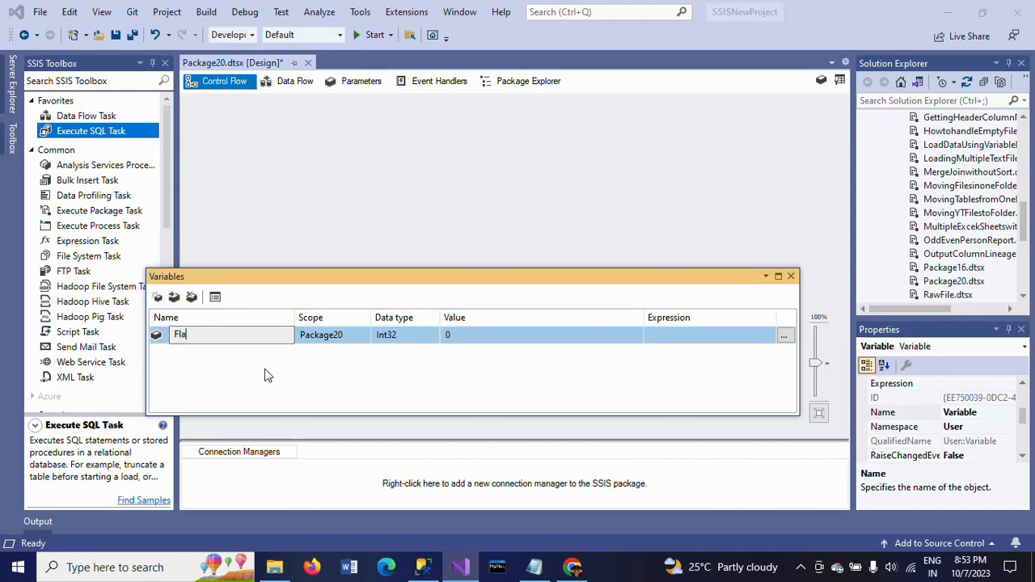
text(g)
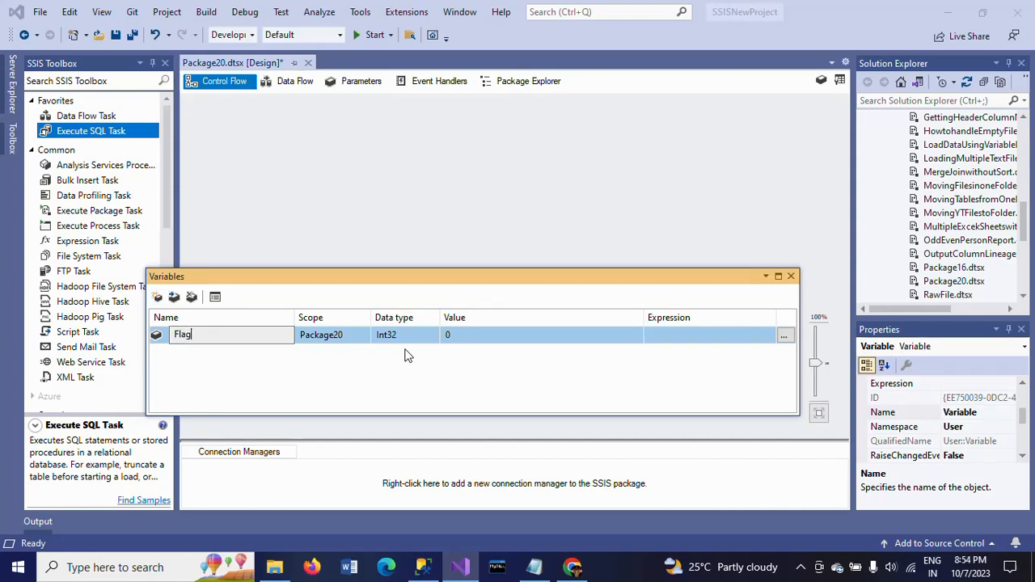
click(432, 335)
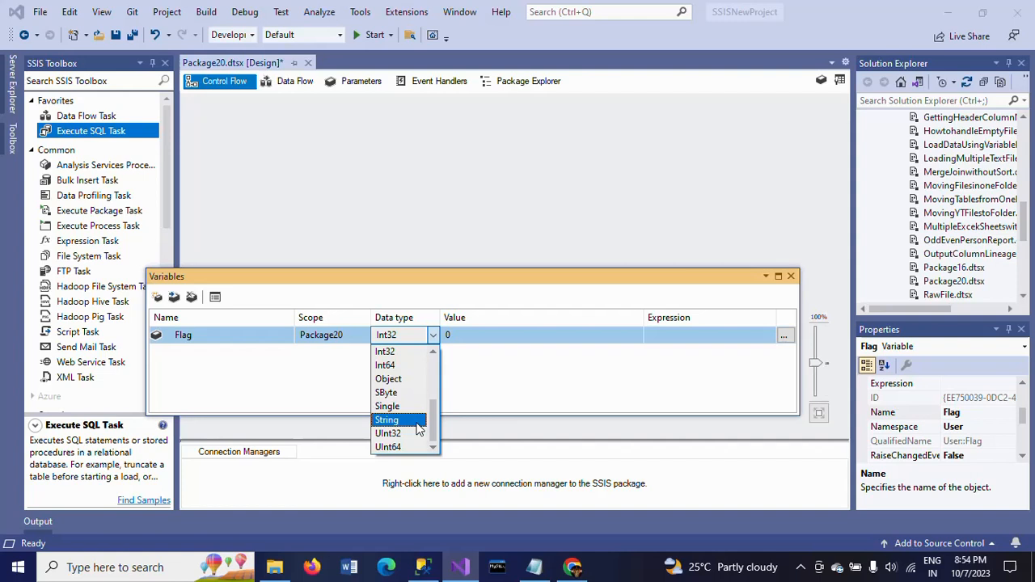
click(386, 419)
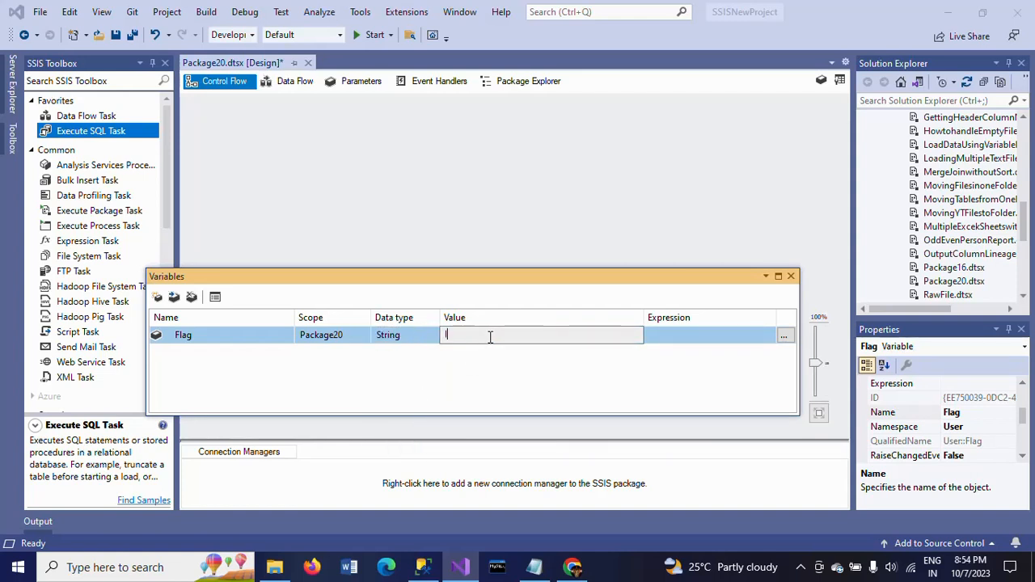
mouse_move(589, 247)
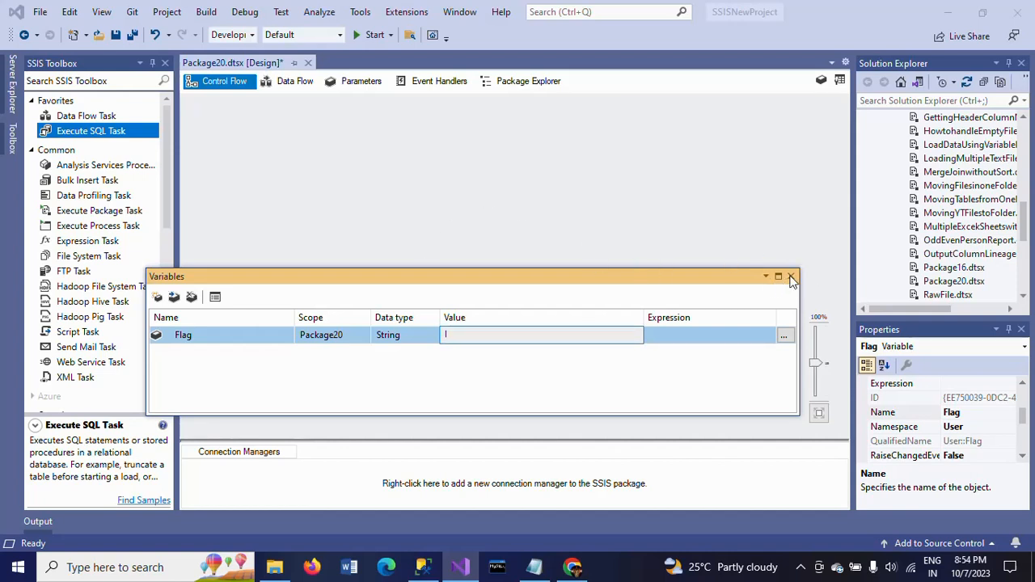
click(792, 275)
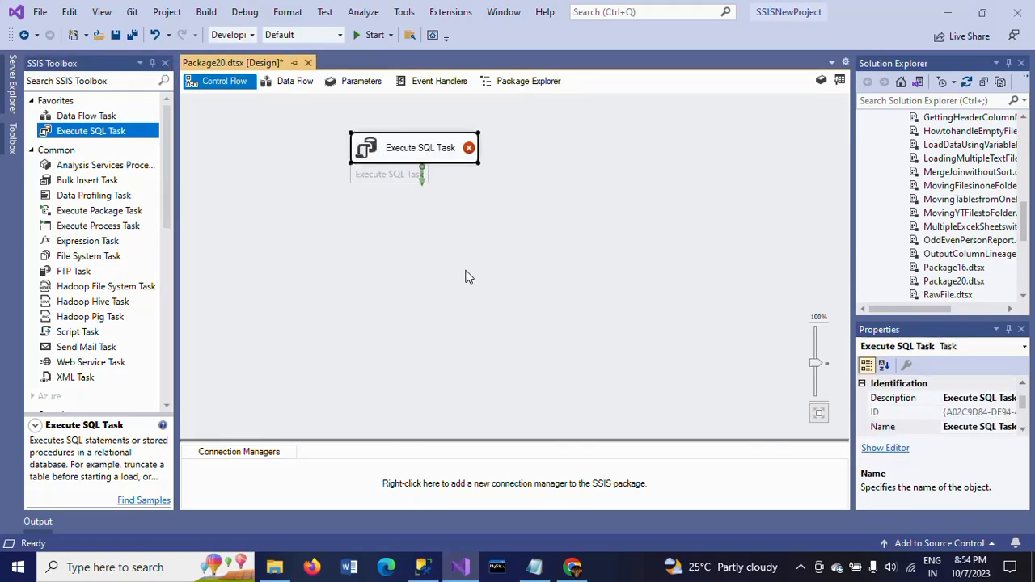
Set the Execute SQL Task's connection to ADMIN.Sample_Database
double_click(421, 147)
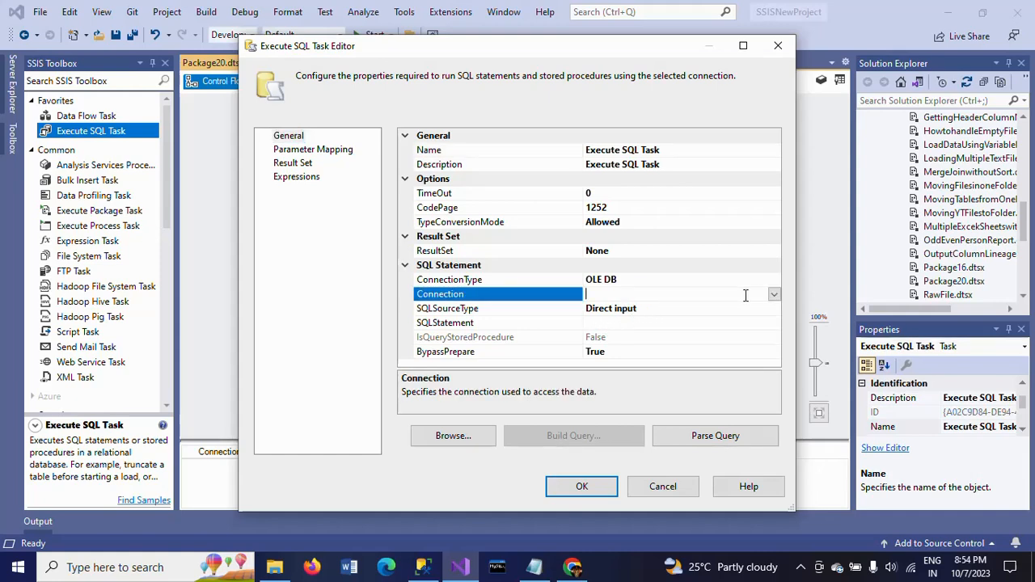
mouse_move(609, 316)
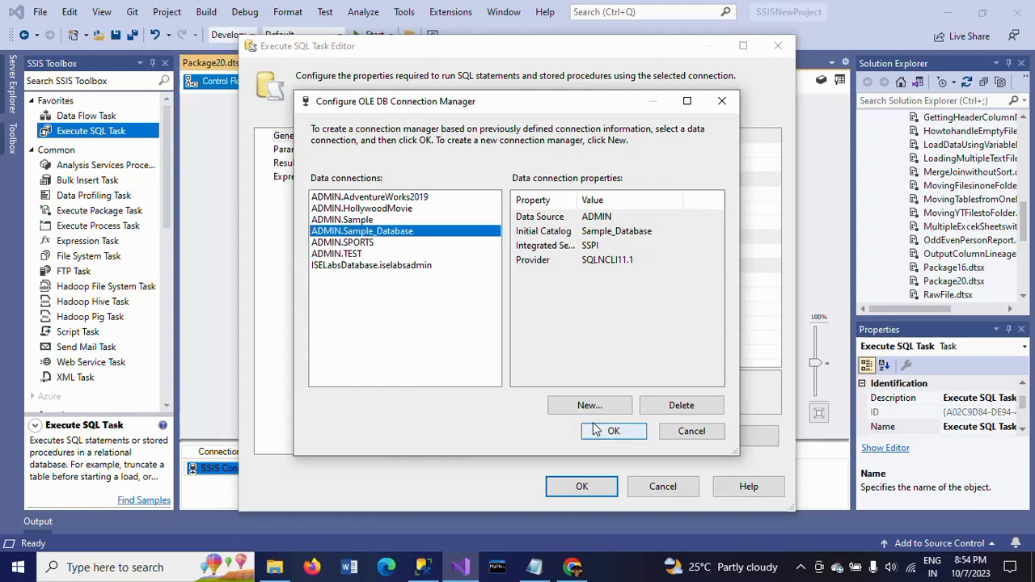
click(613, 430)
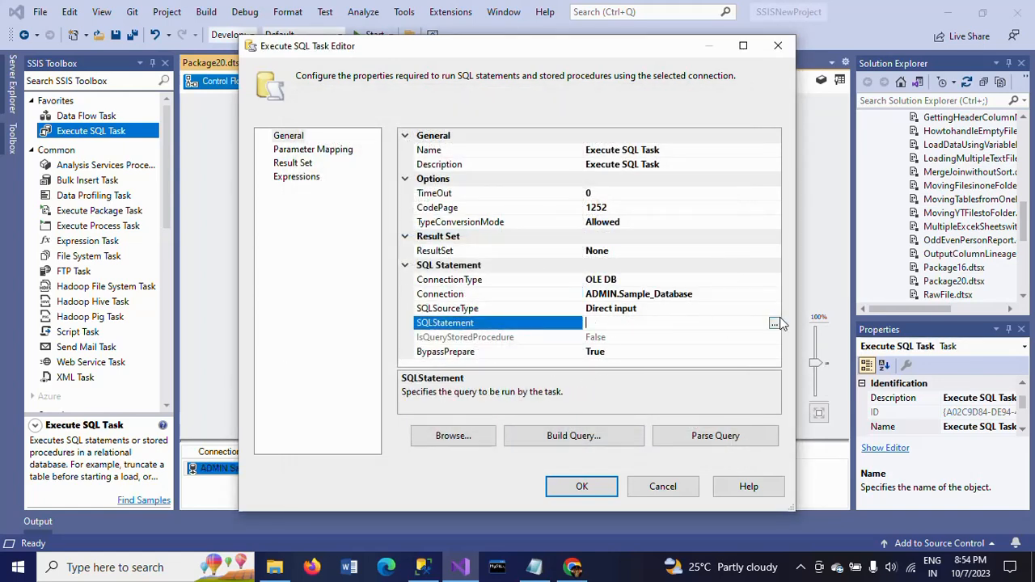
click(774, 324)
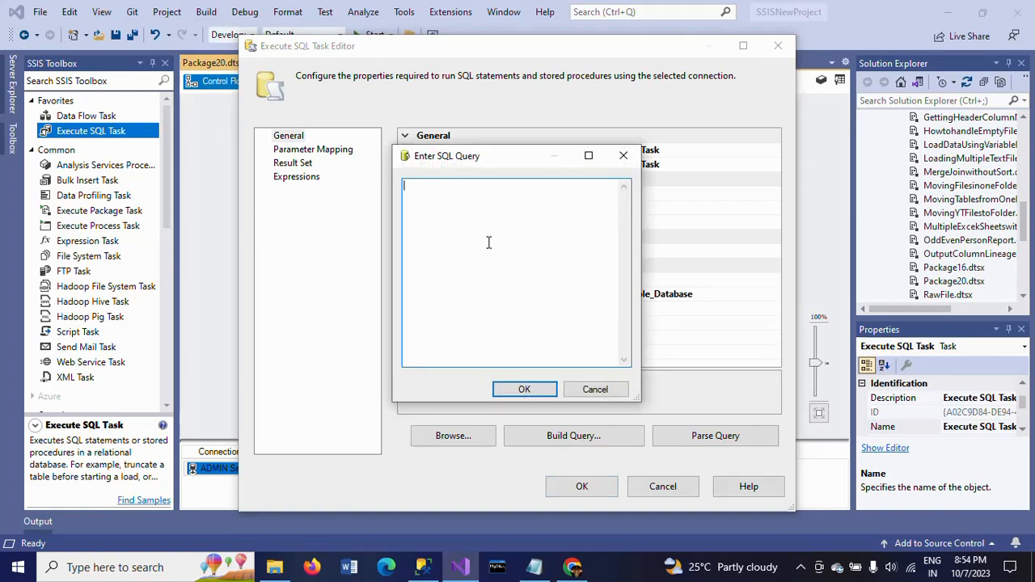
mouse_move(532, 223)
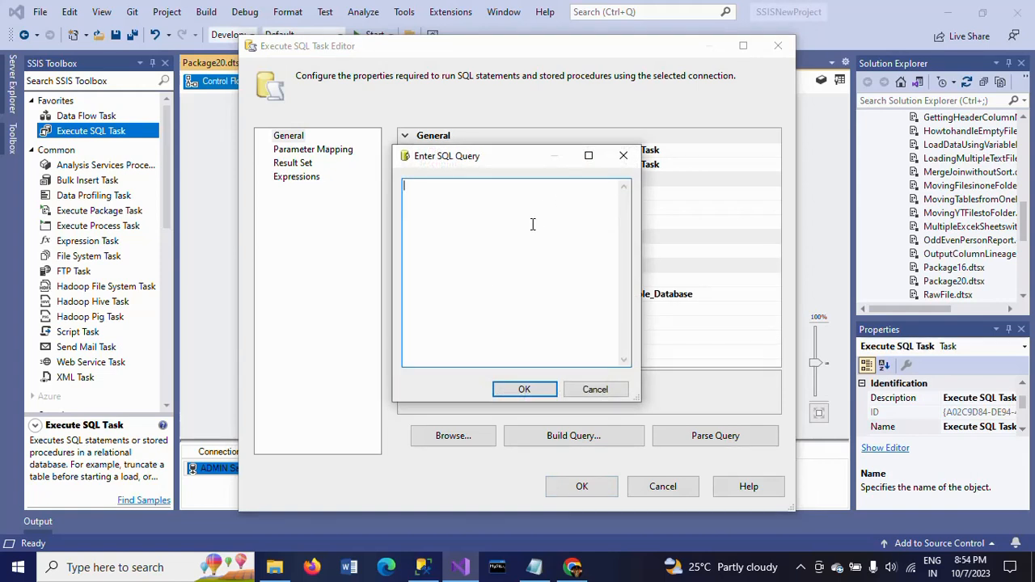
text(DECLARE)
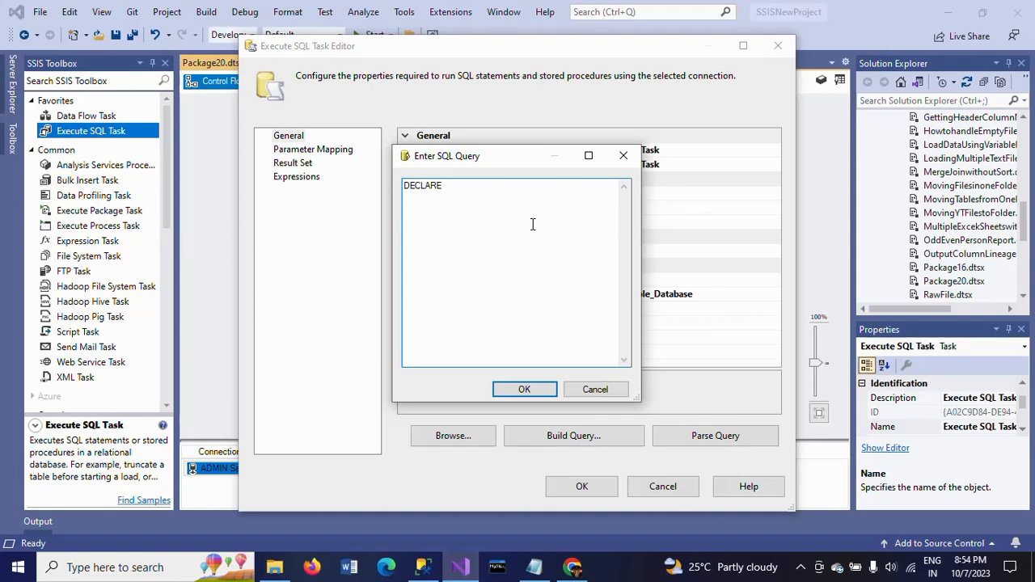
text(@)
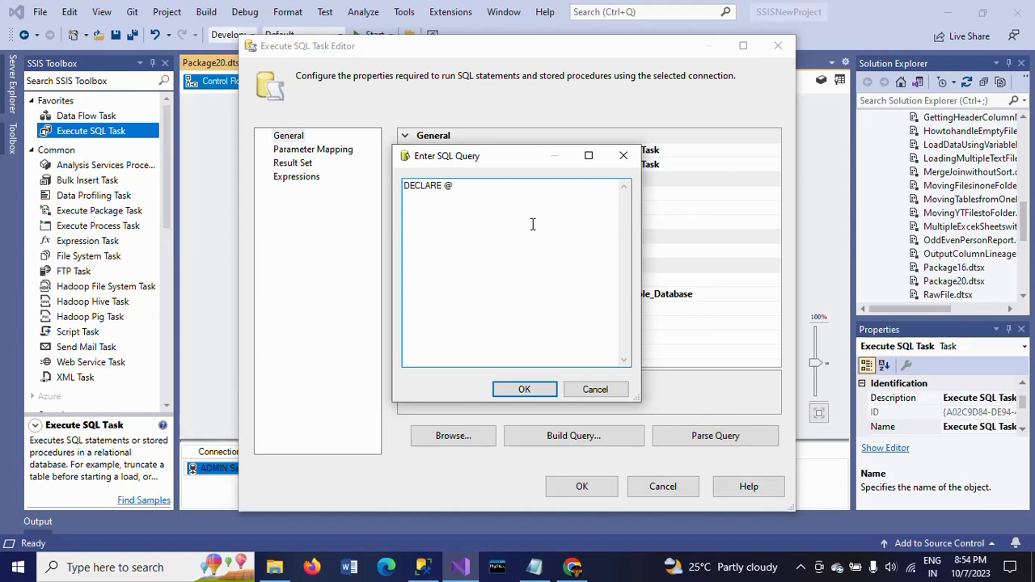
text(Flag)
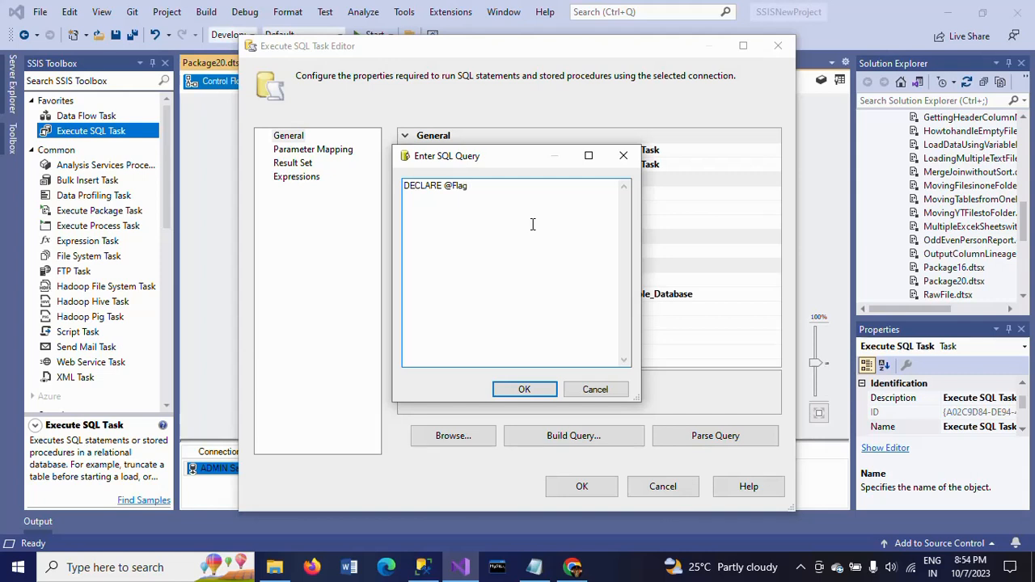
text(VARCHAR)
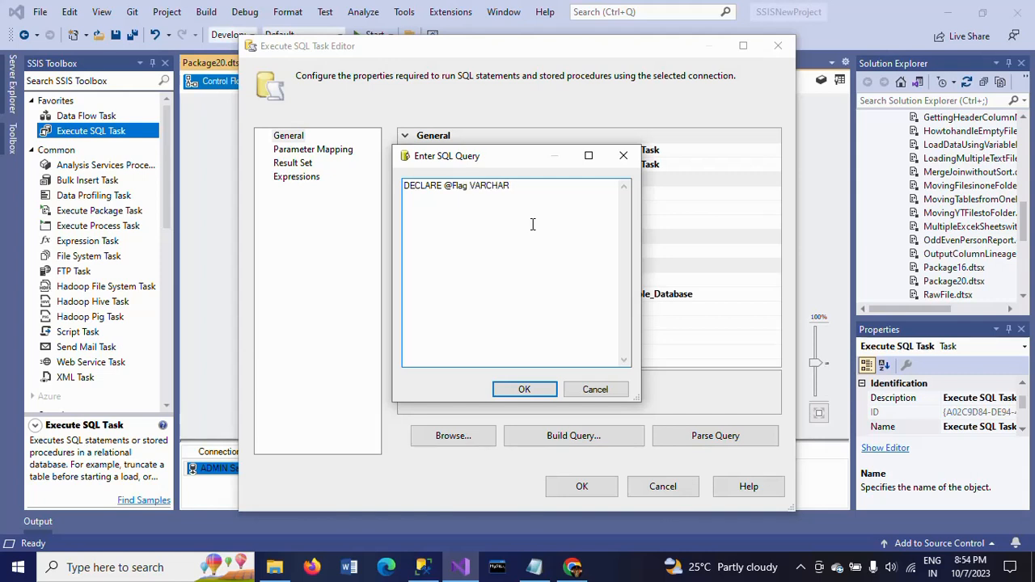
text((1))
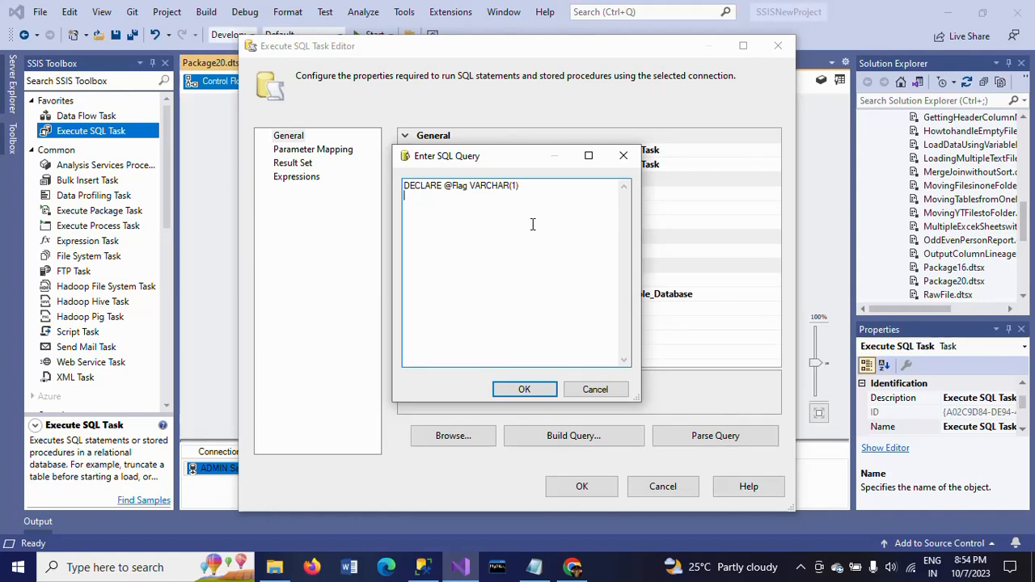
text(SET)
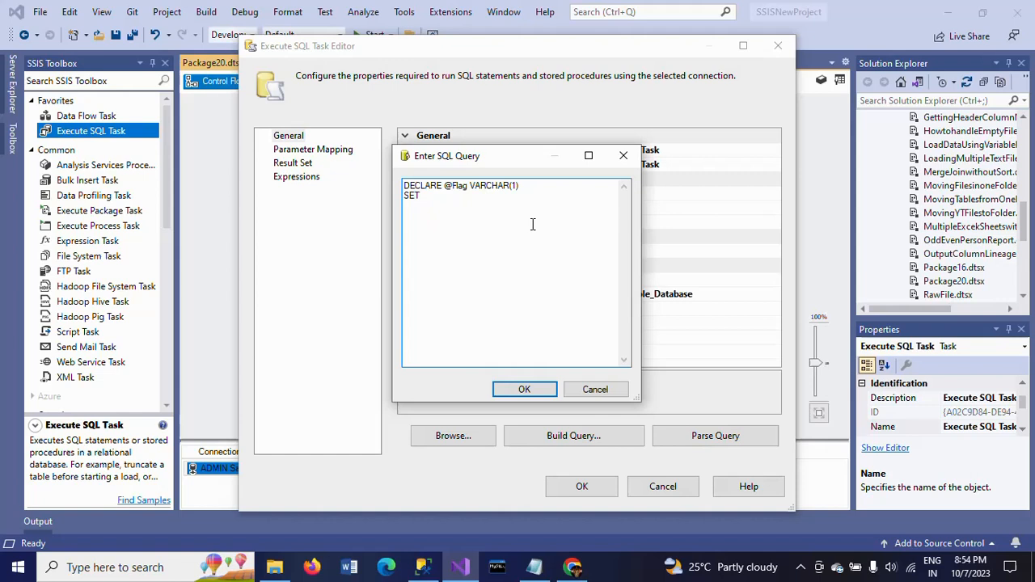
text(@Fla)
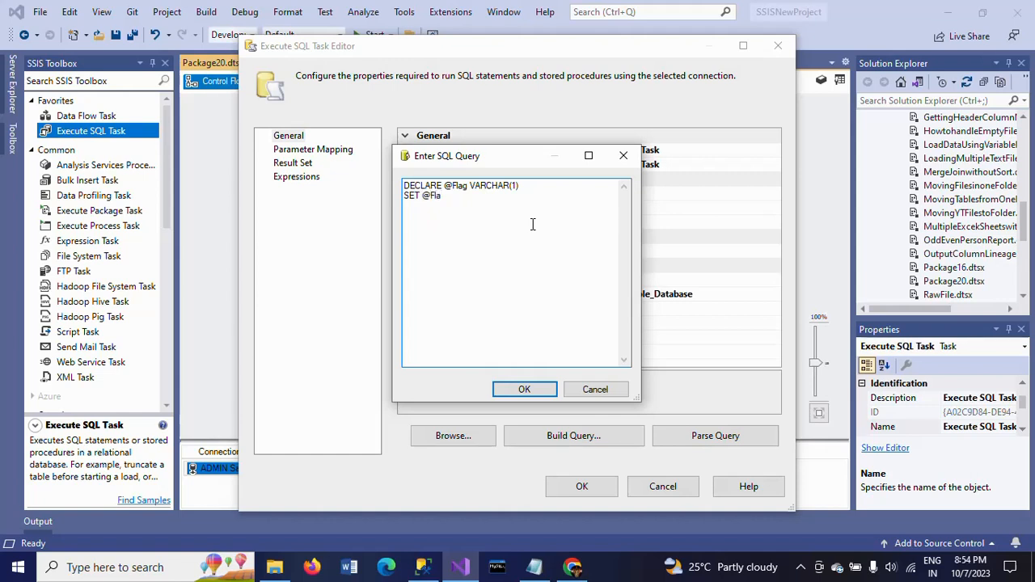
text(g)
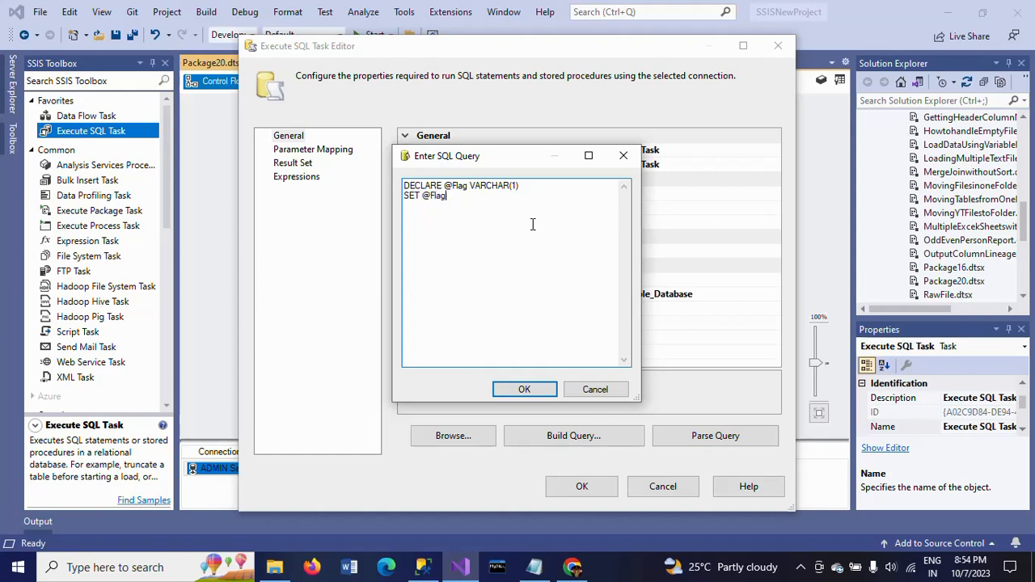
text(=?)
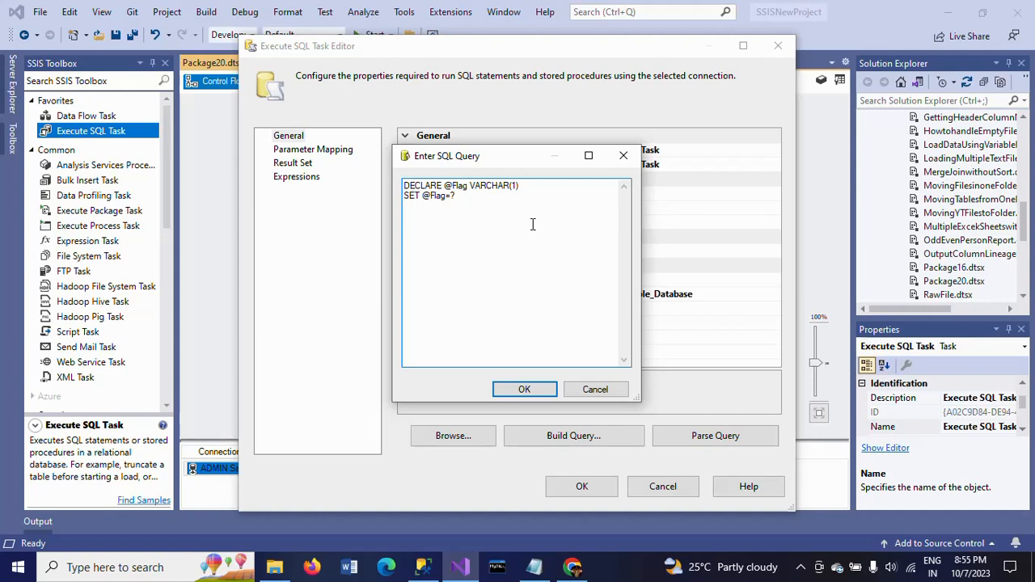
text(IF @)
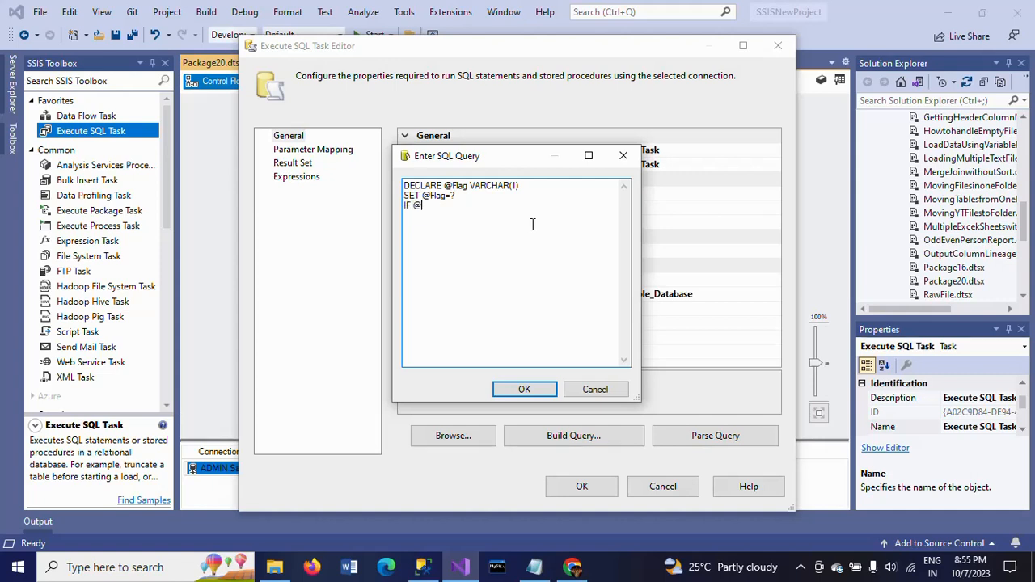
text(Flag=)
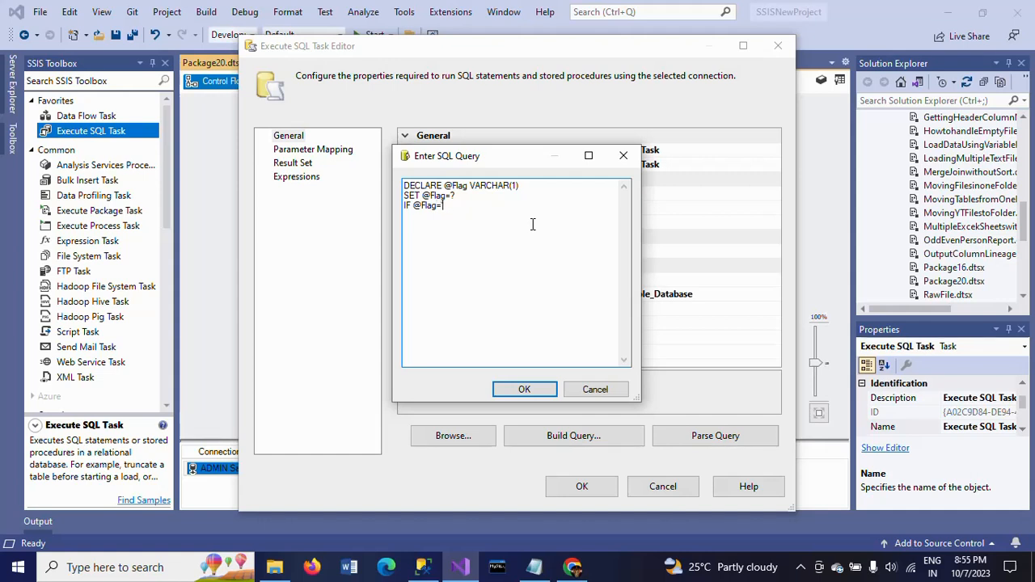
text(1)
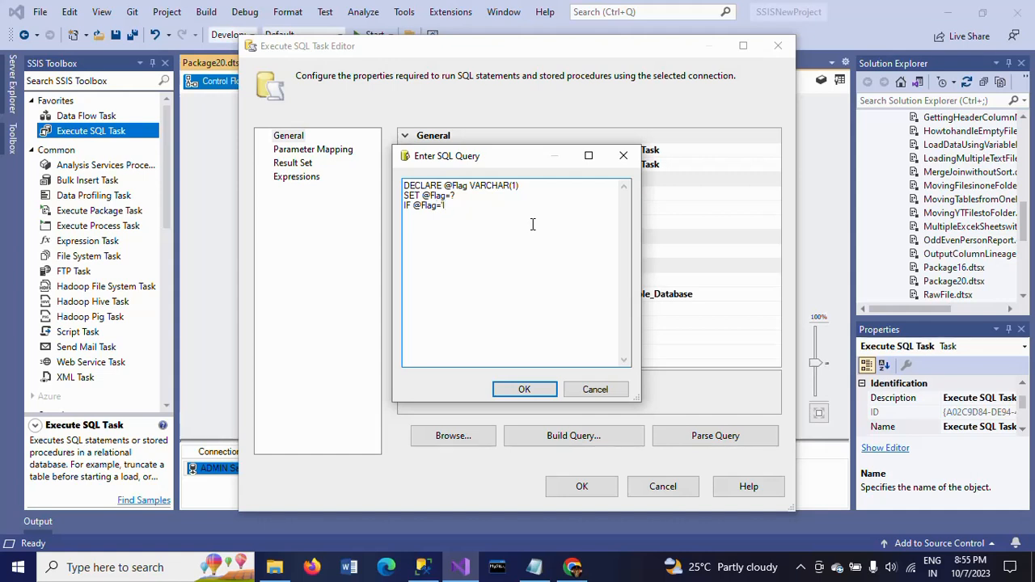
key(enter)
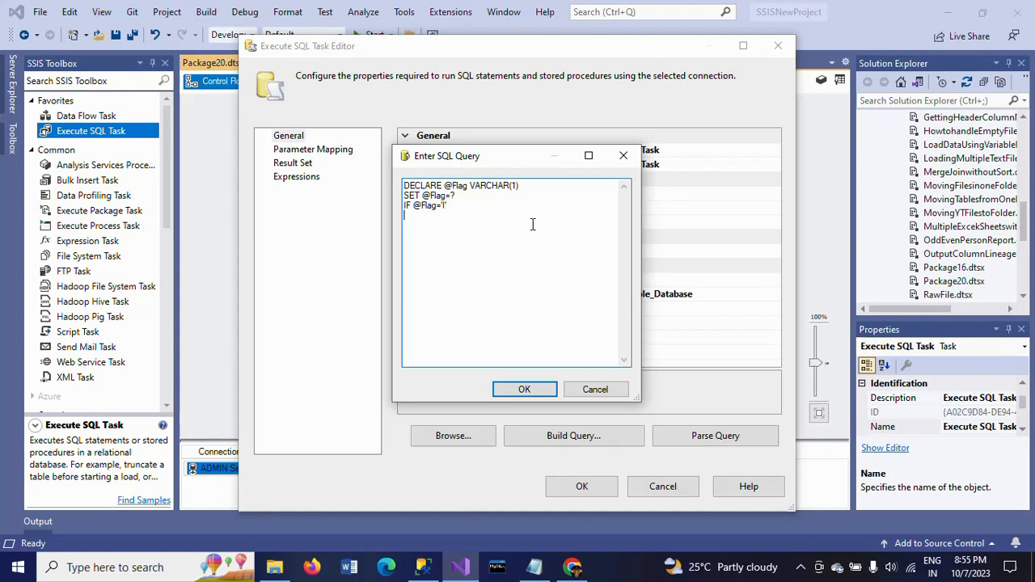
text(BEGIN)
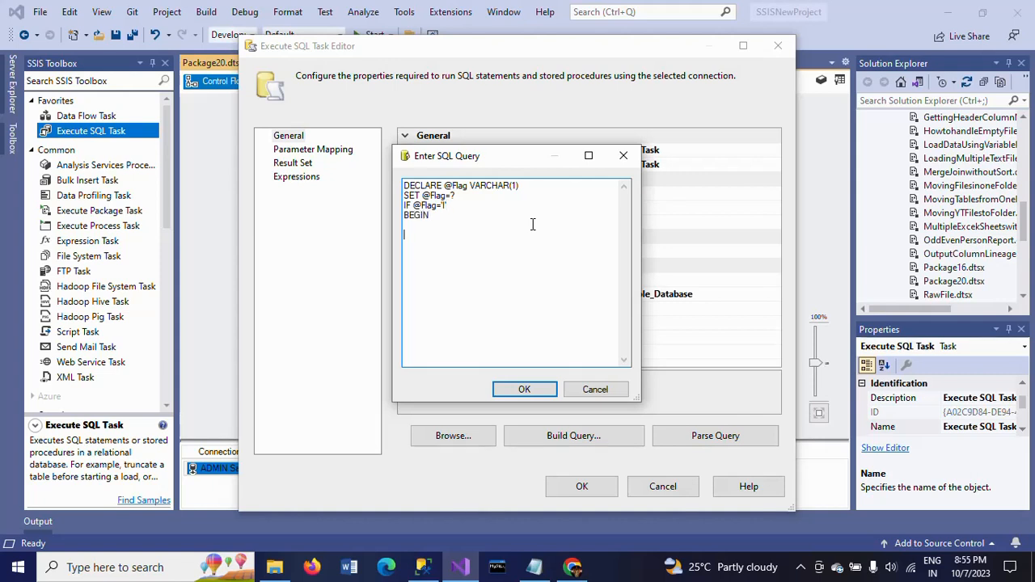
text(END)
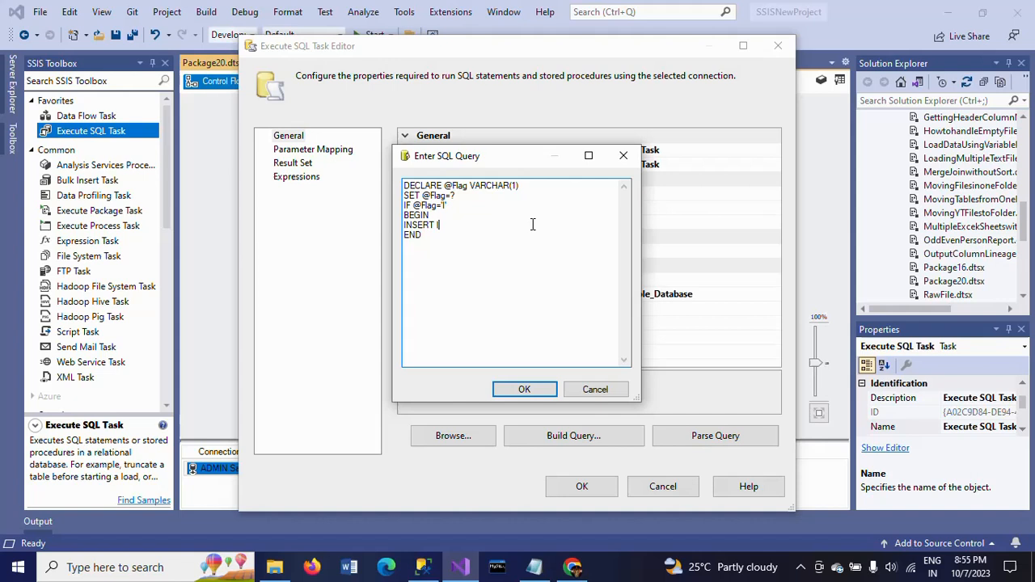
text(NTO Cous)
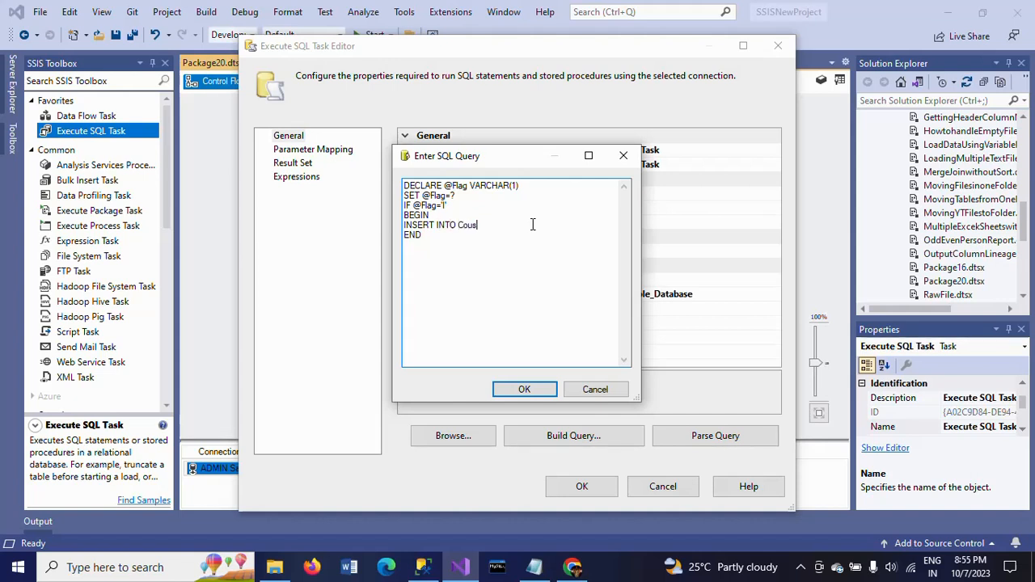
text(e)
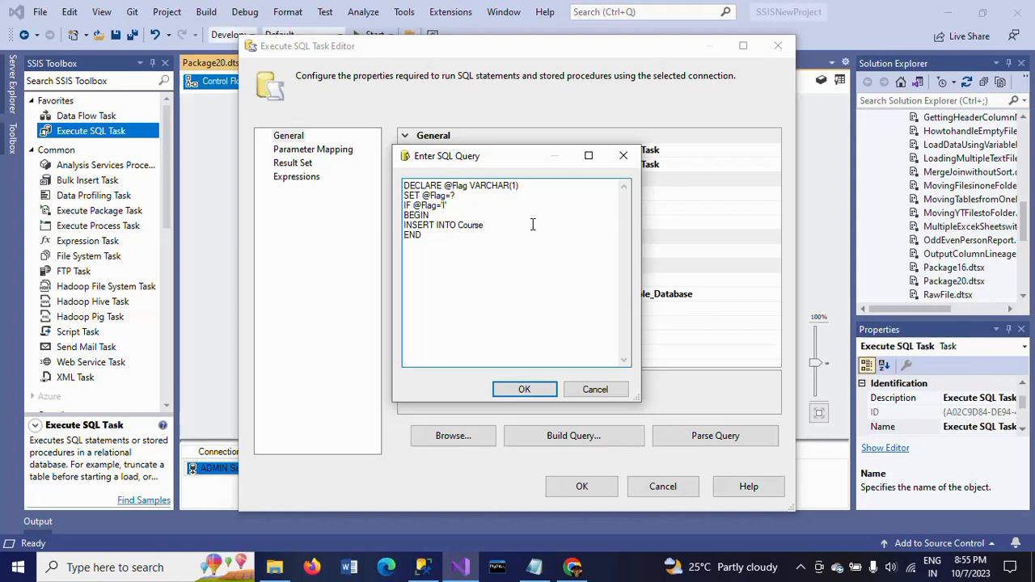
text(()
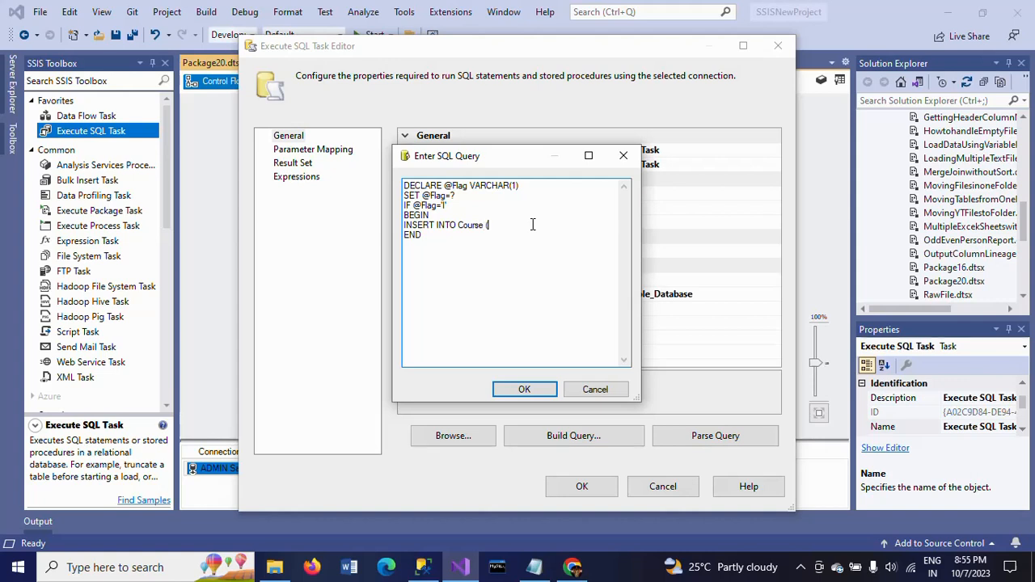
text((Course)
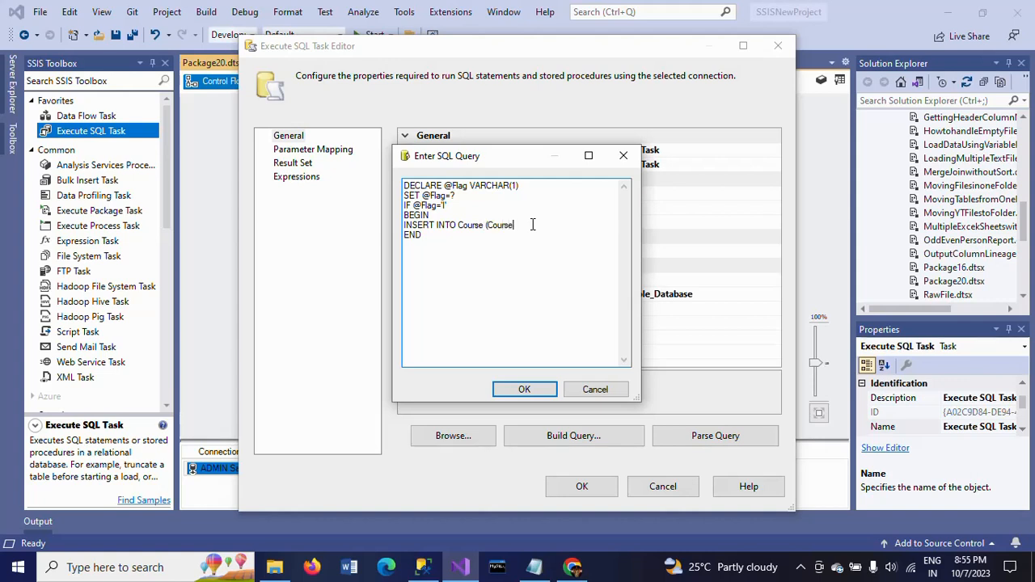
text(_Name)
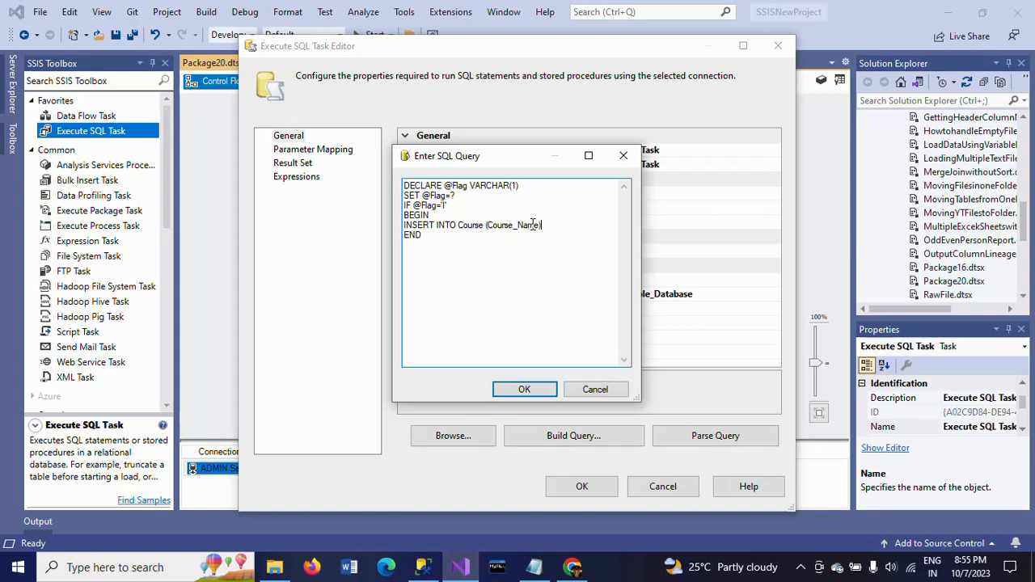
text(VAL)
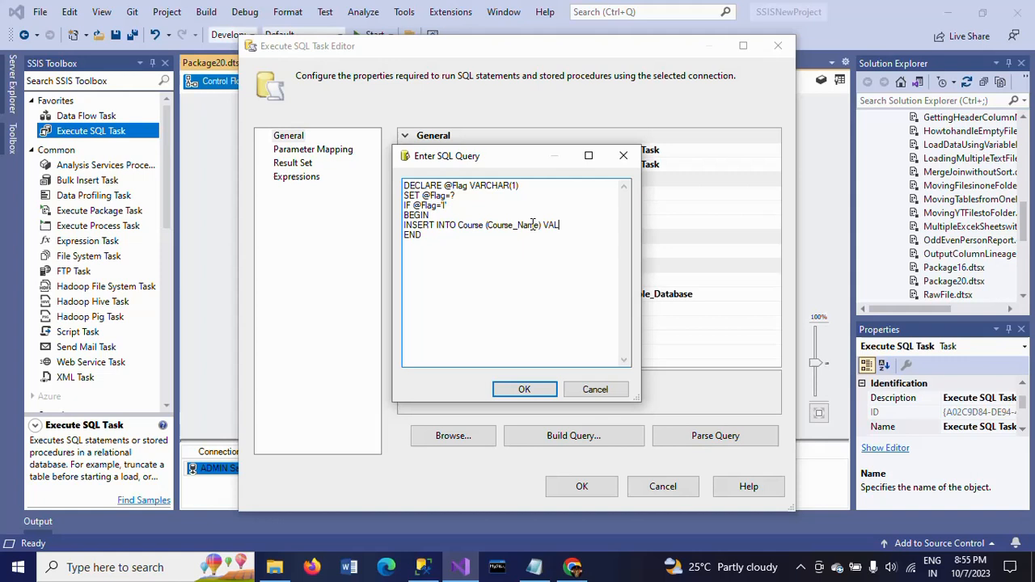
text(UES()
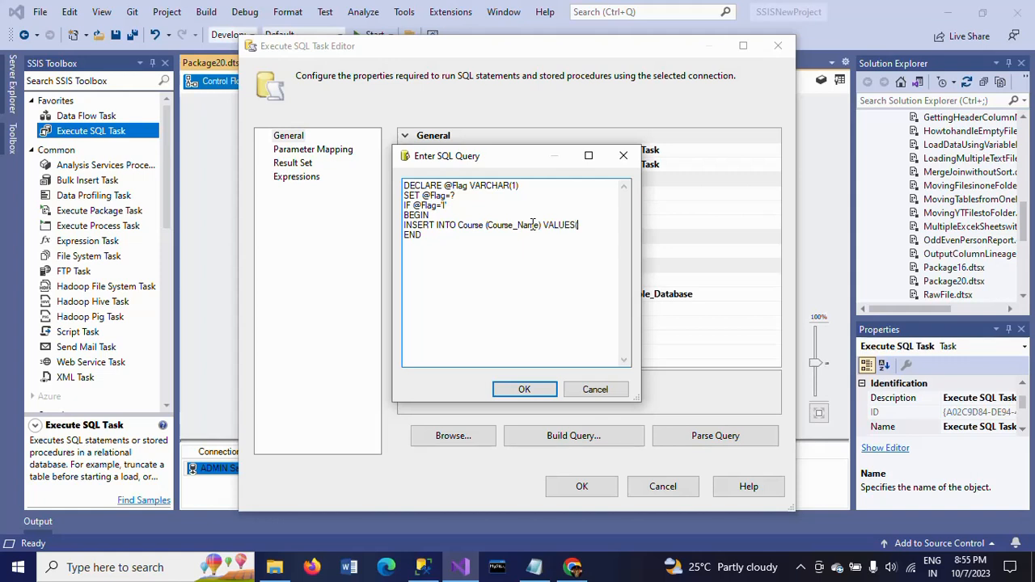
text('Sql)
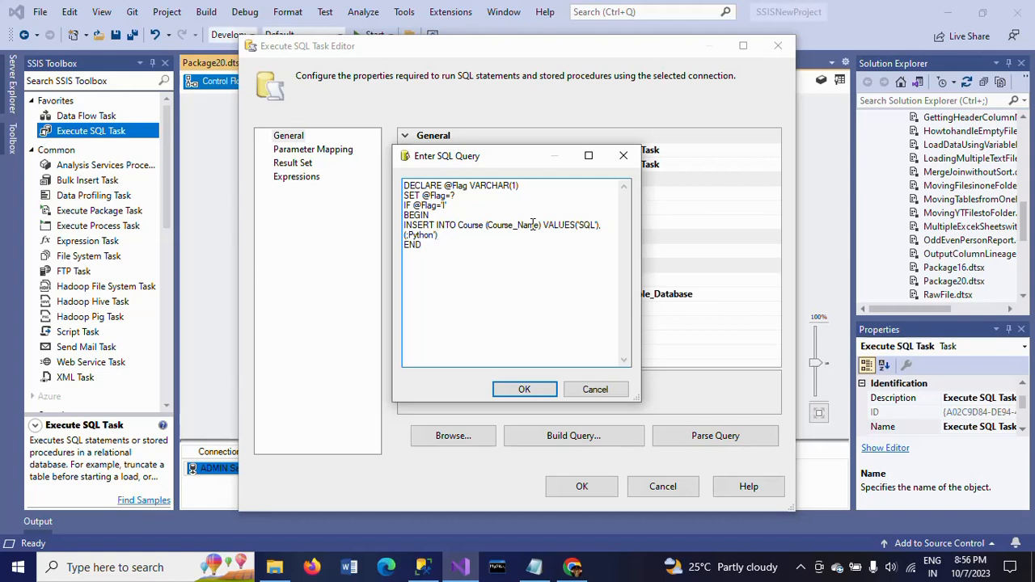
mouse_move(556, 252)
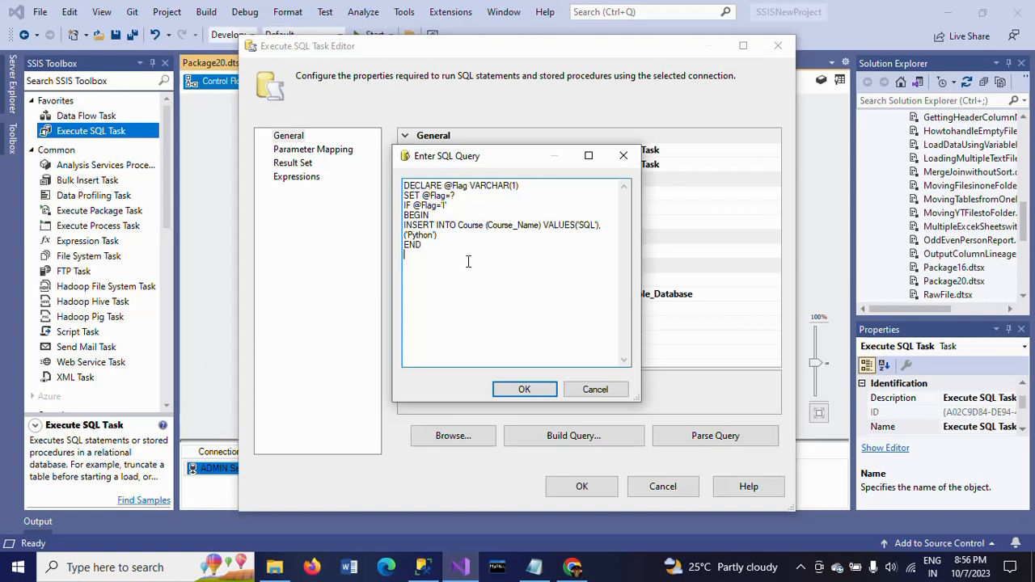
text(IF)
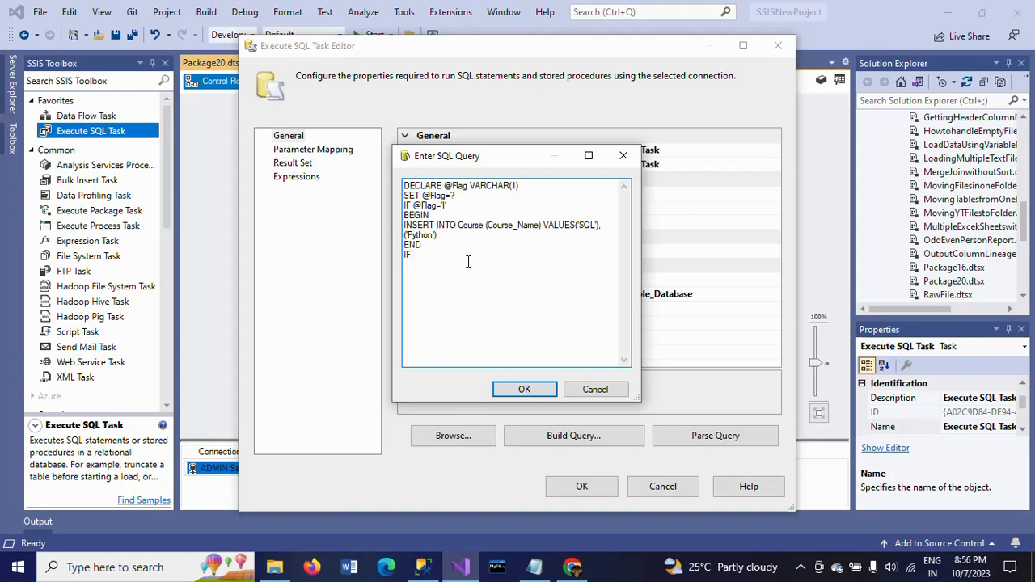
text(@F)
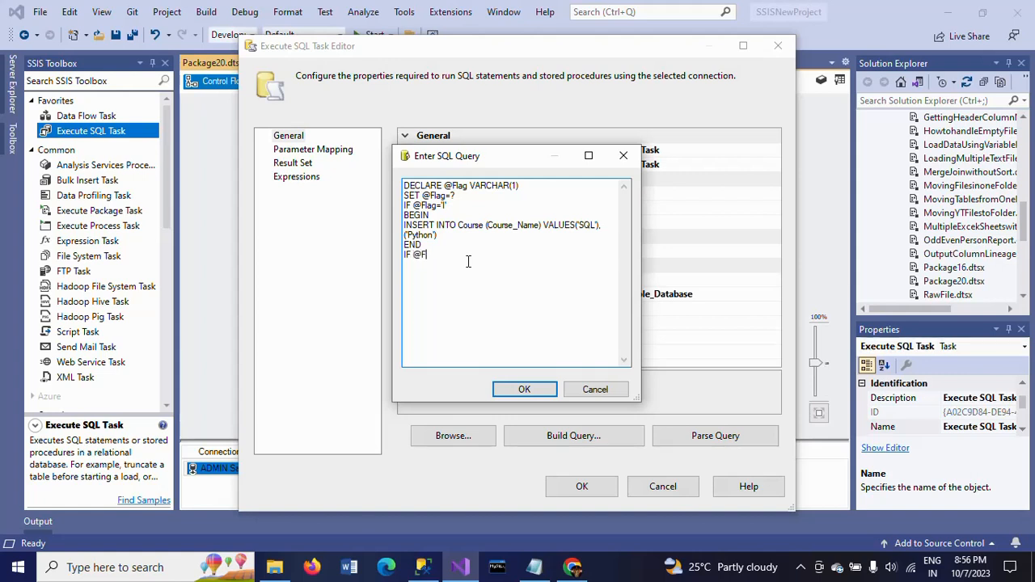
text(lag=)
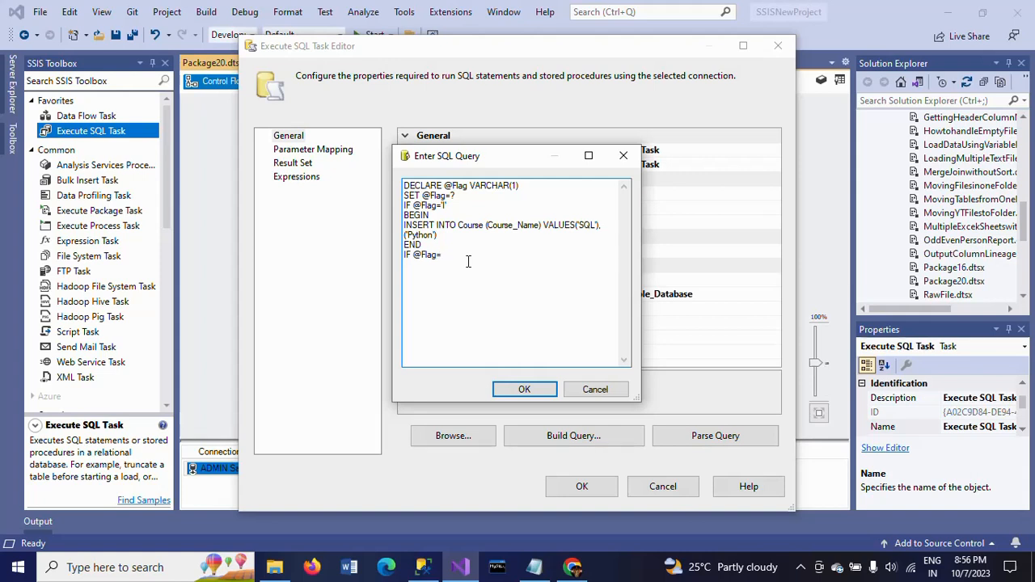
text(T)
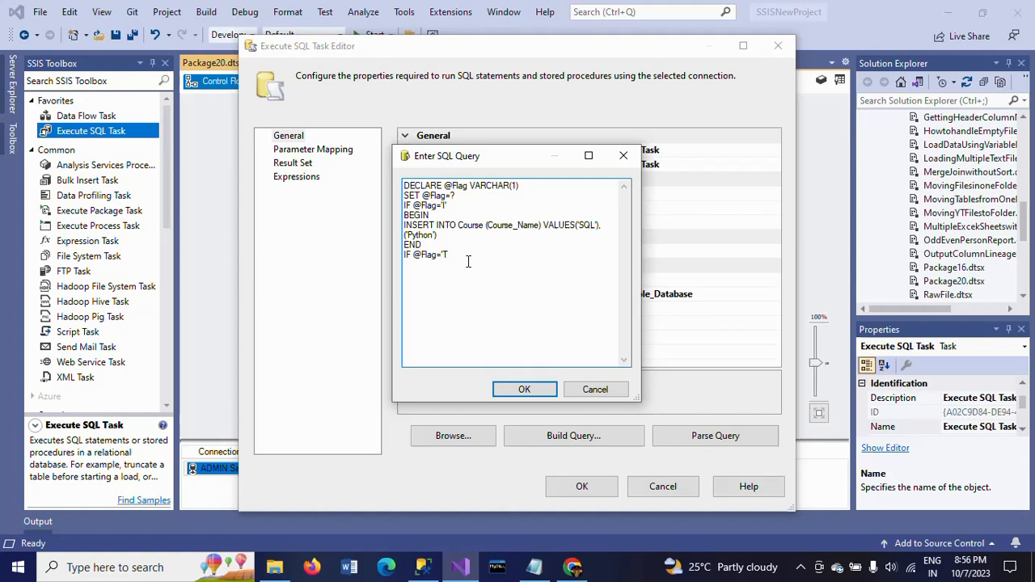
text(BEGI)
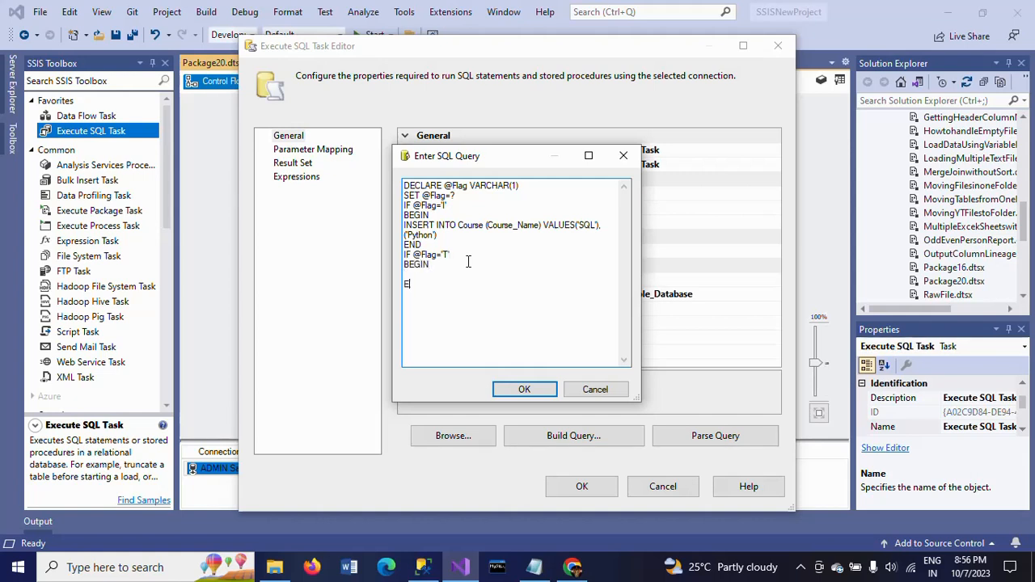
text(ND)
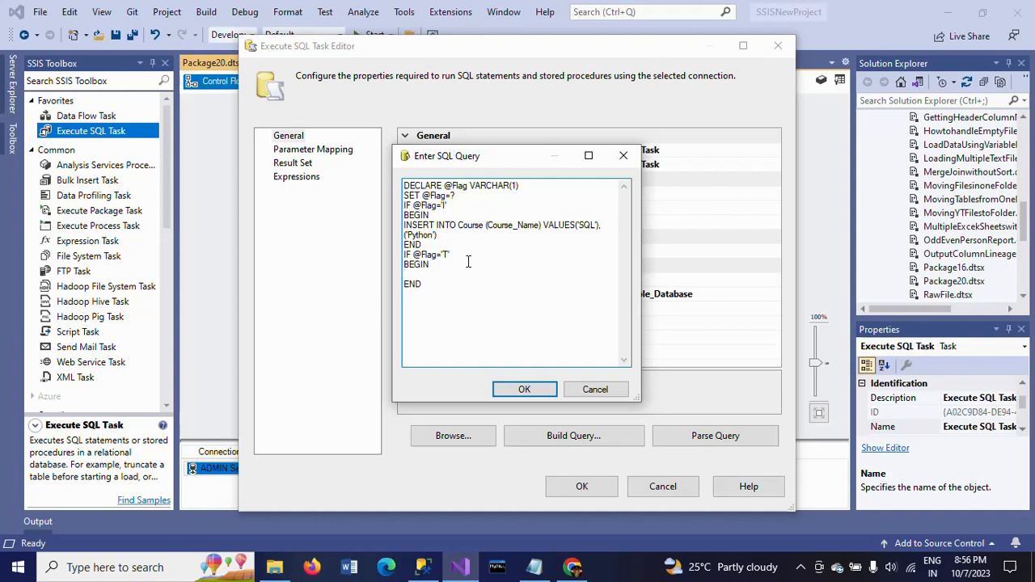
text(TRUNCATE)
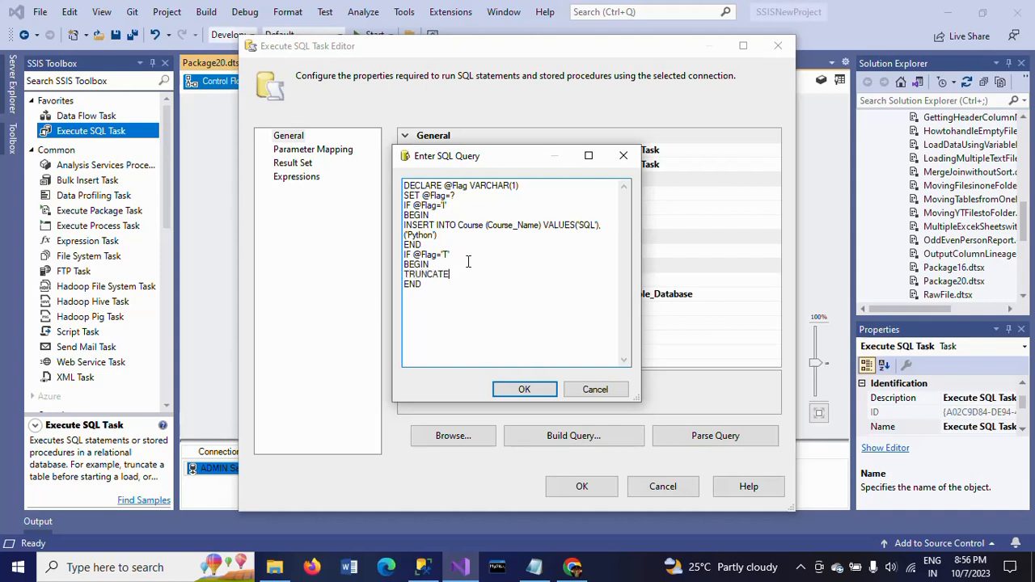
text(TABLE COur)
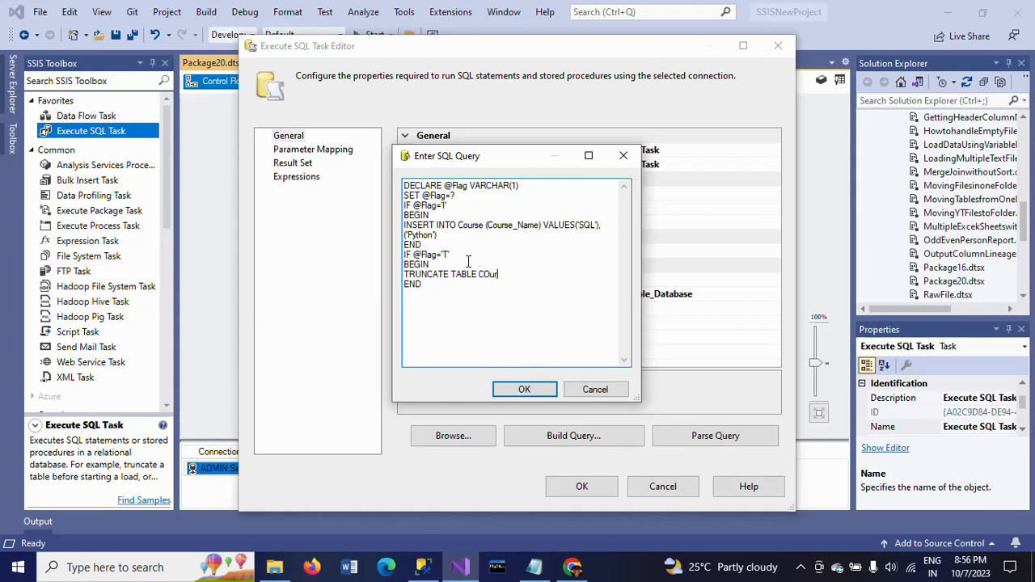
key(Backspace)
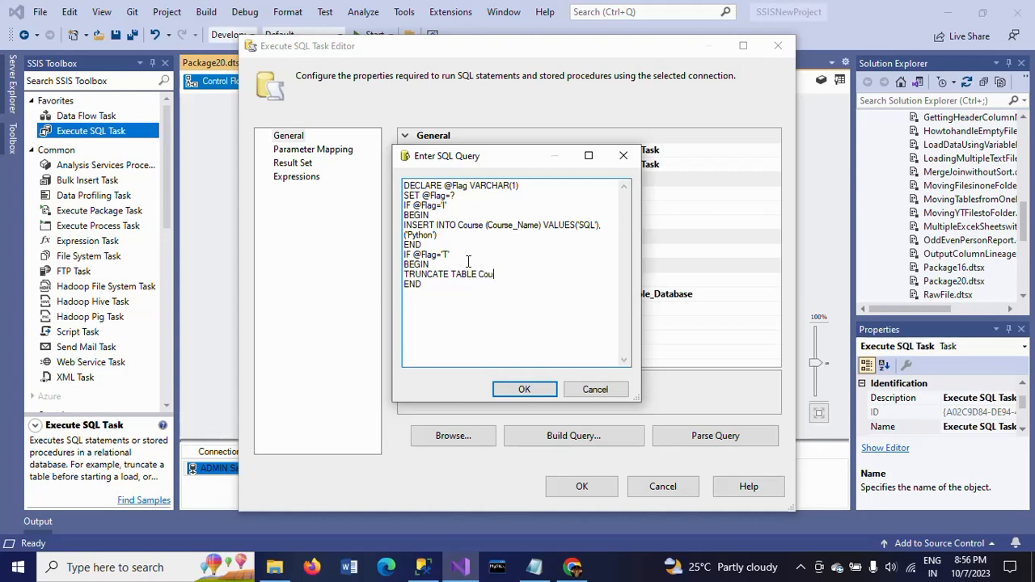
text(rse)
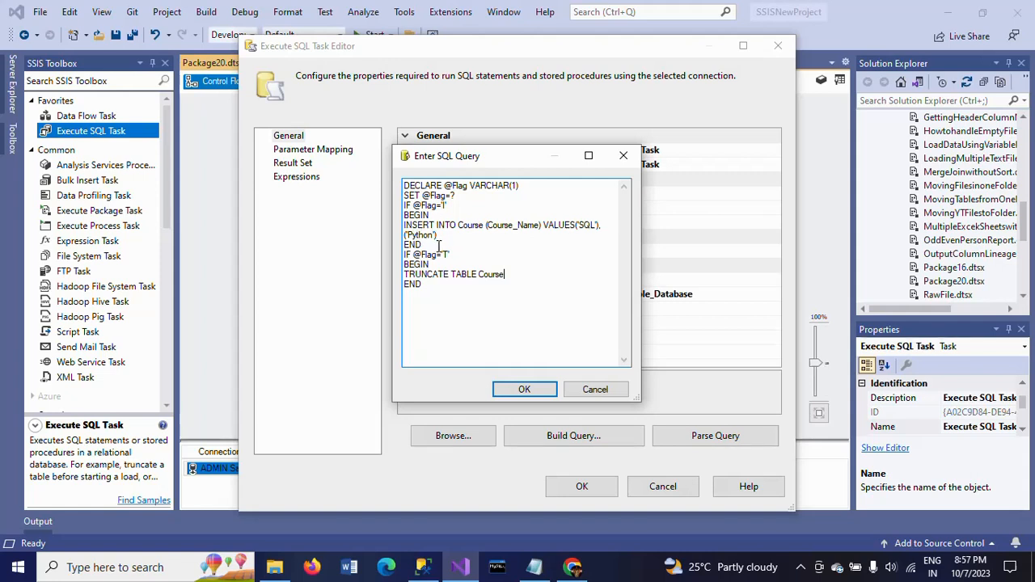
mouse_move(451, 257)
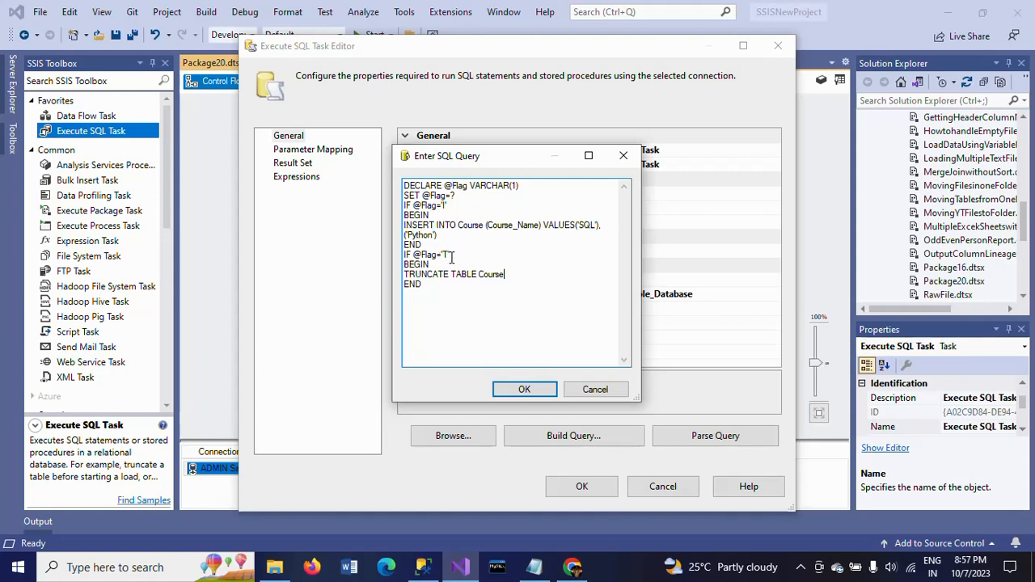
mouse_move(469, 291)
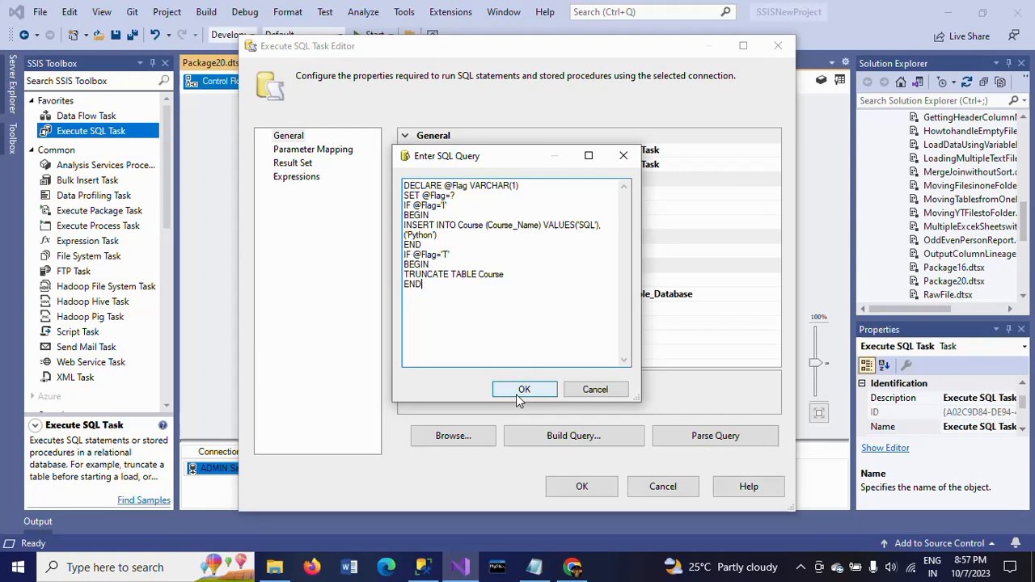
Accept the script and map User::Flag as a VARCHAR input parameter named 0, then save the task
click(524, 388)
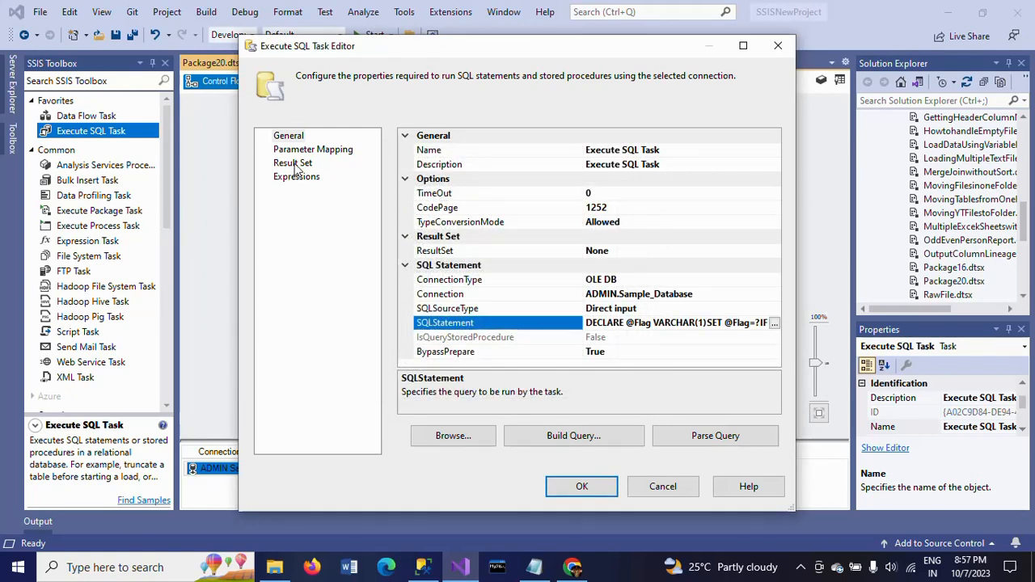
click(314, 149)
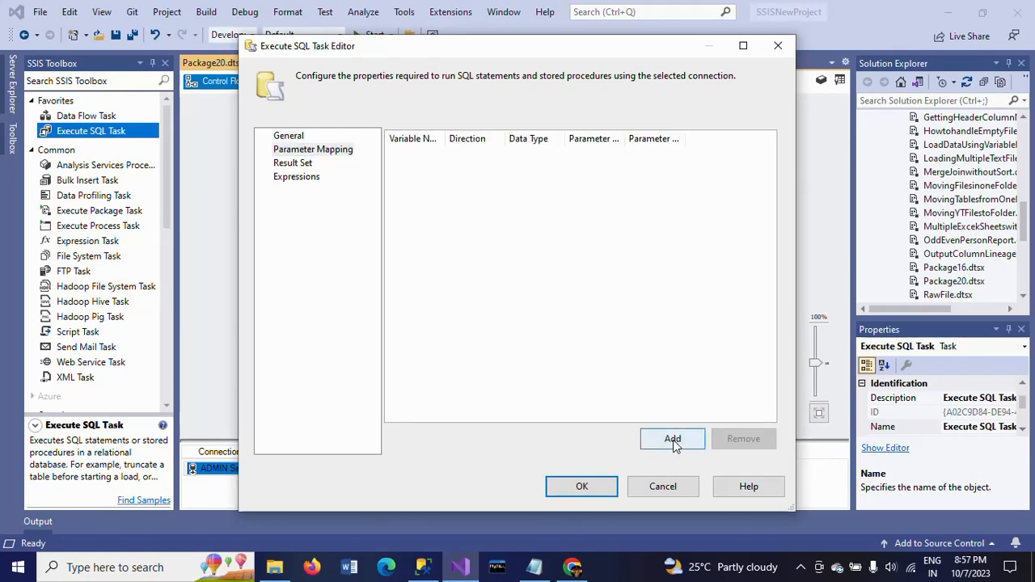
click(672, 438)
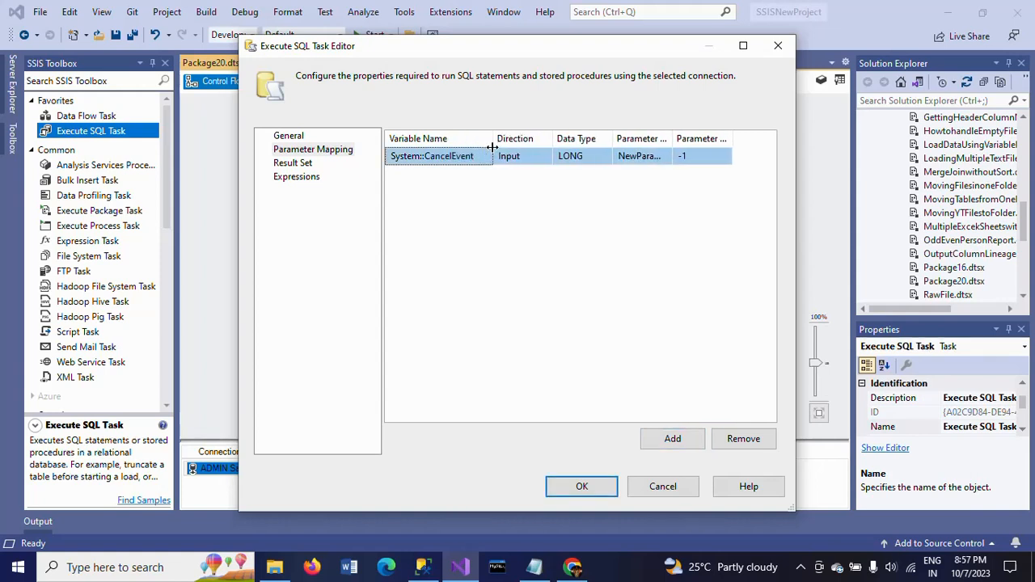
click(485, 155)
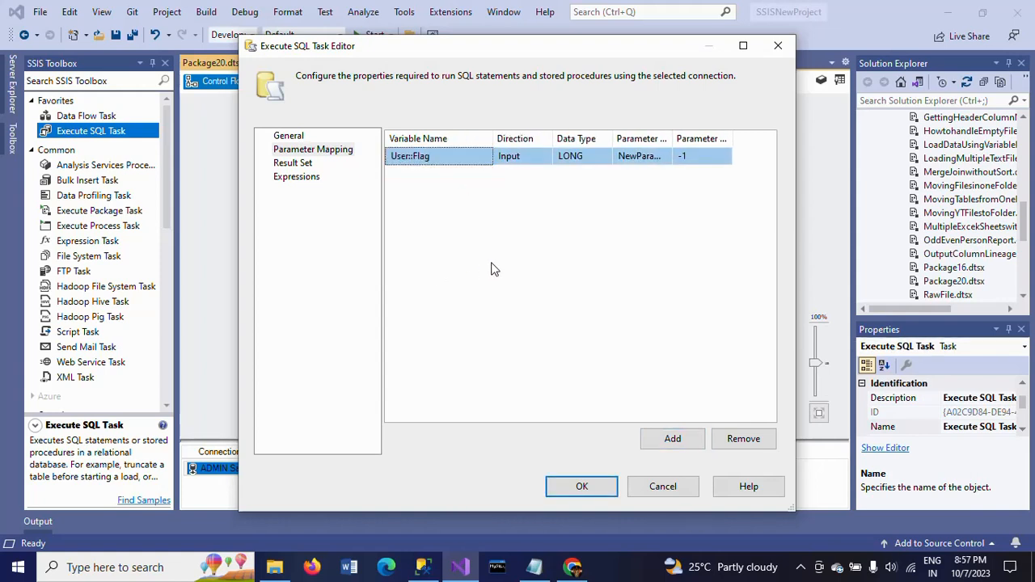
click(605, 155)
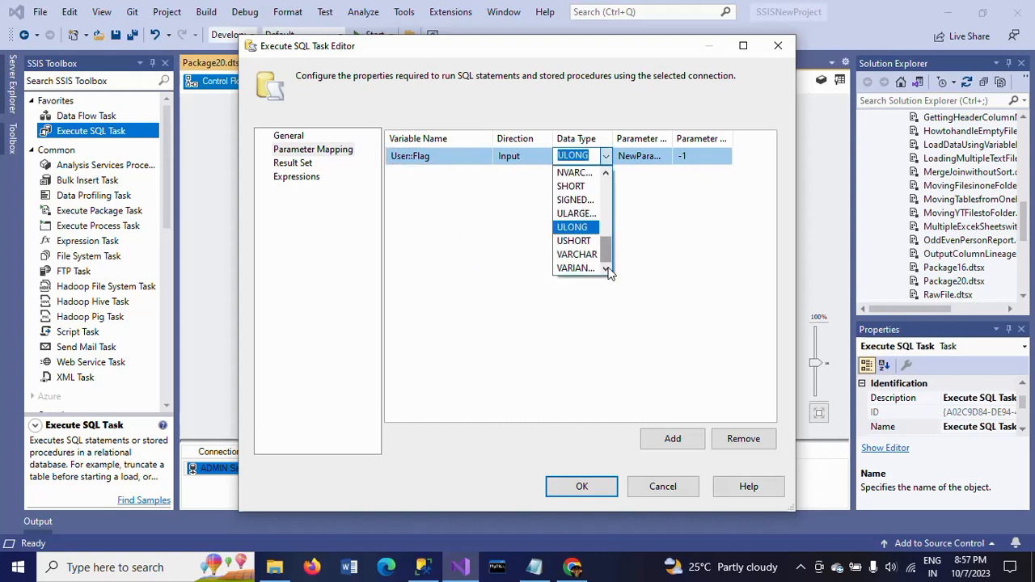
click(576, 254)
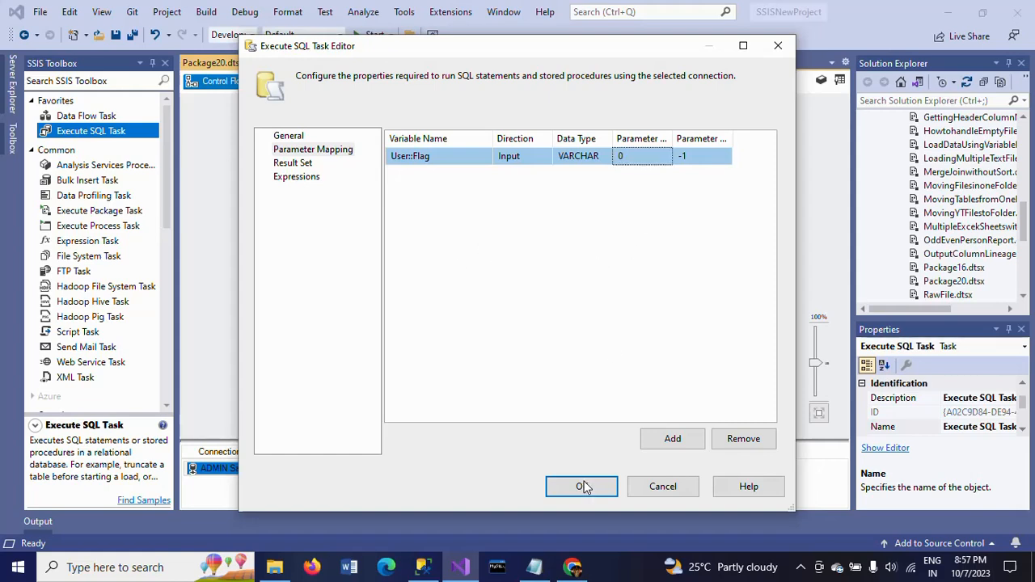
click(581, 486)
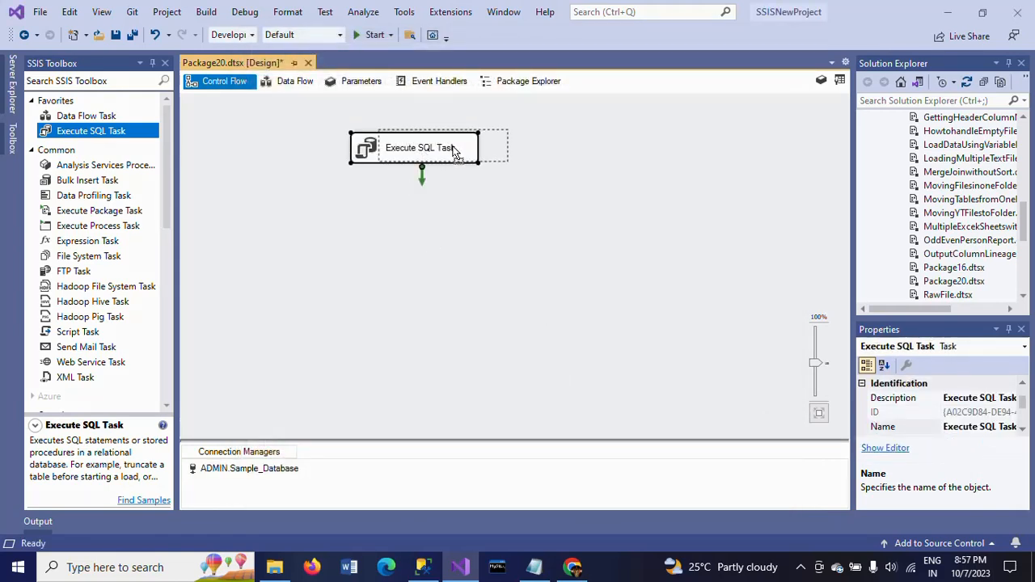
Run the package and confirm Course now holds rows 101 SQL and 102 Python in SSMS
click(421, 233)
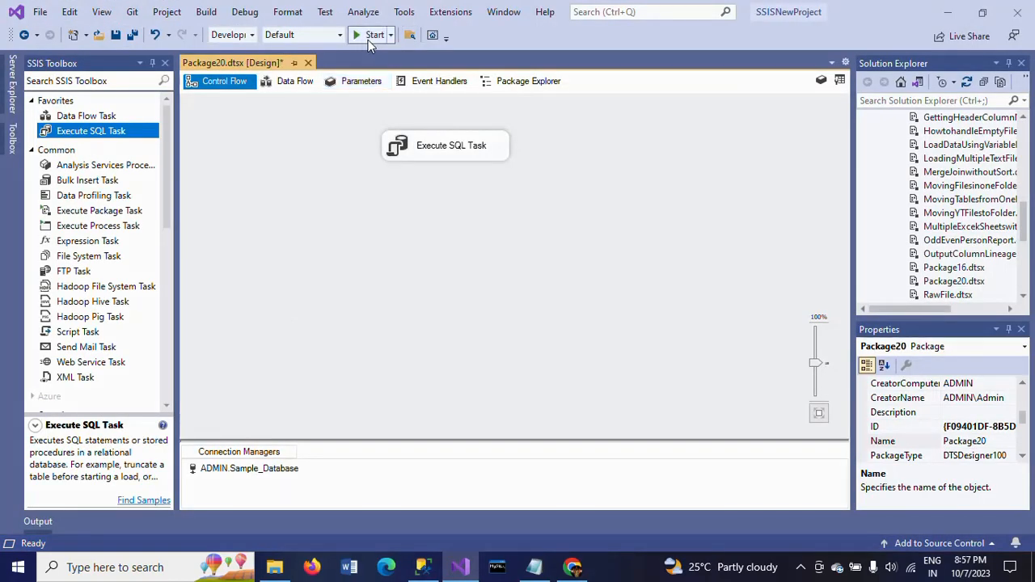
click(369, 36)
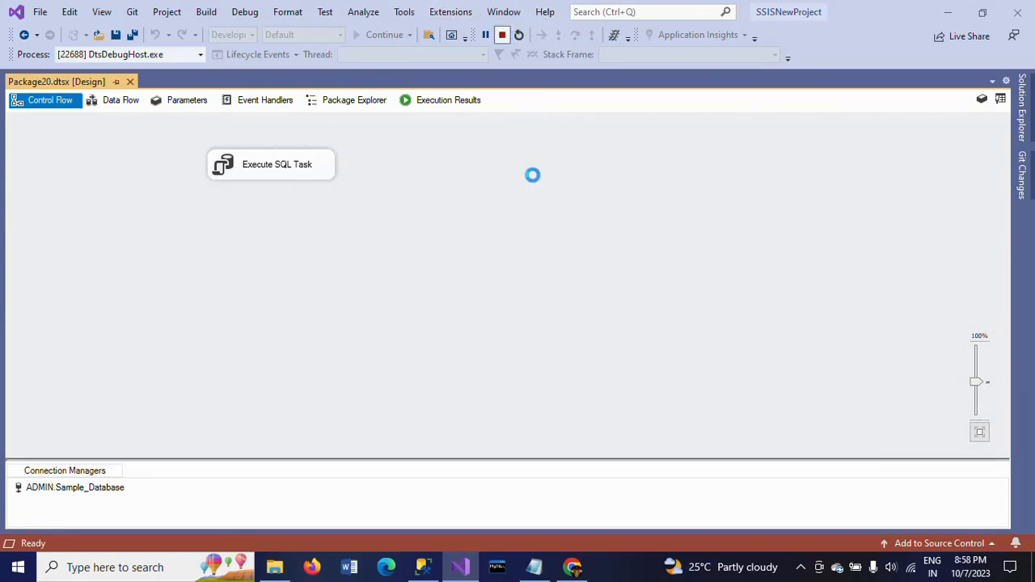
click(501, 34)
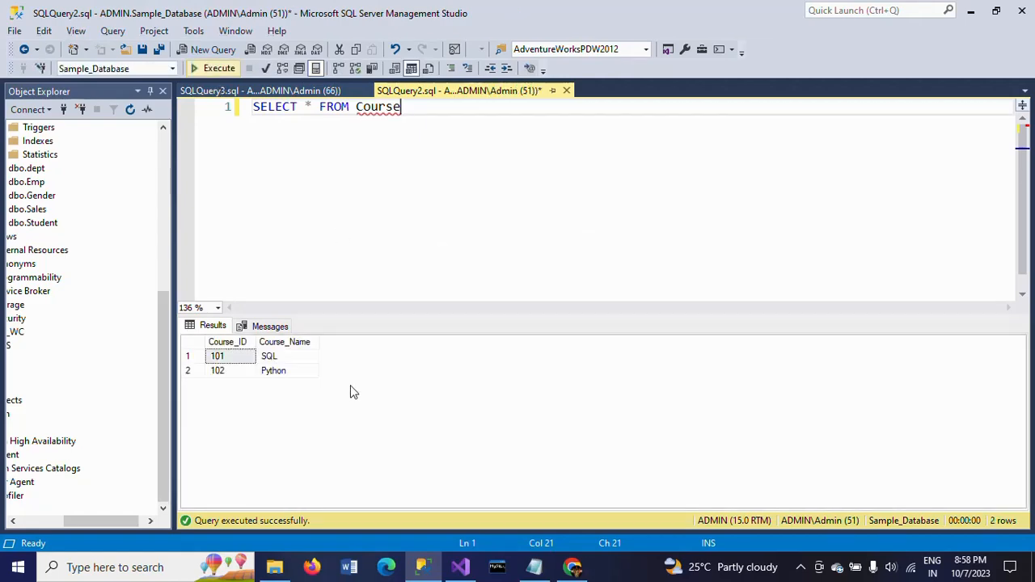
click(269, 356)
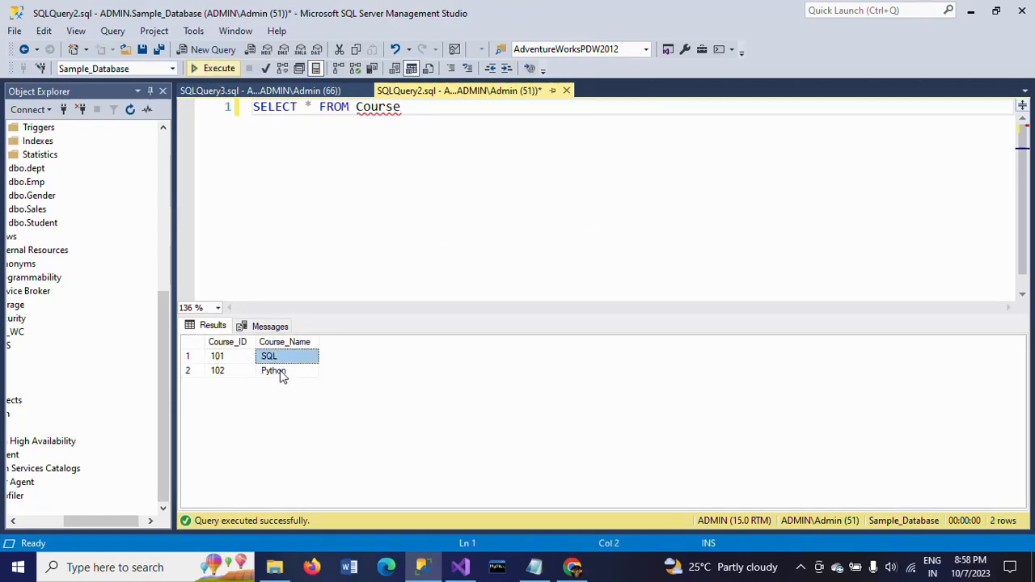
click(216, 370)
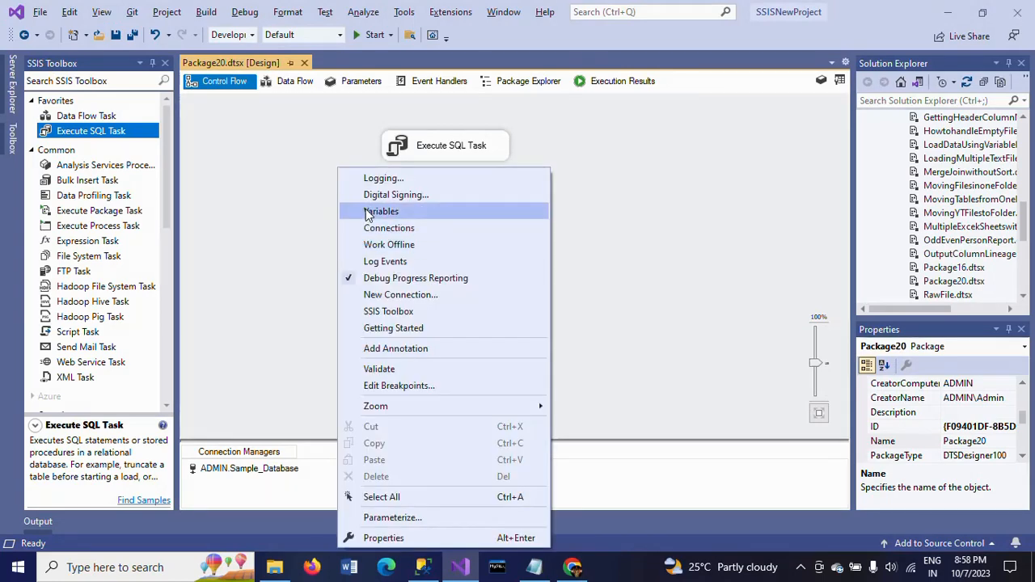
Enter T as the Flag variable's value in the package Variables window
click(382, 210)
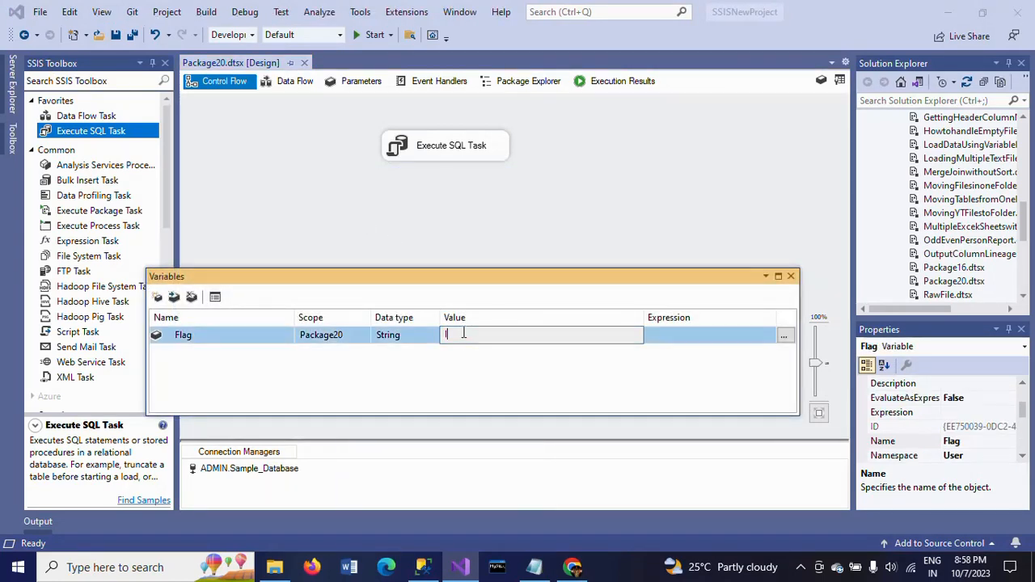
text(T)
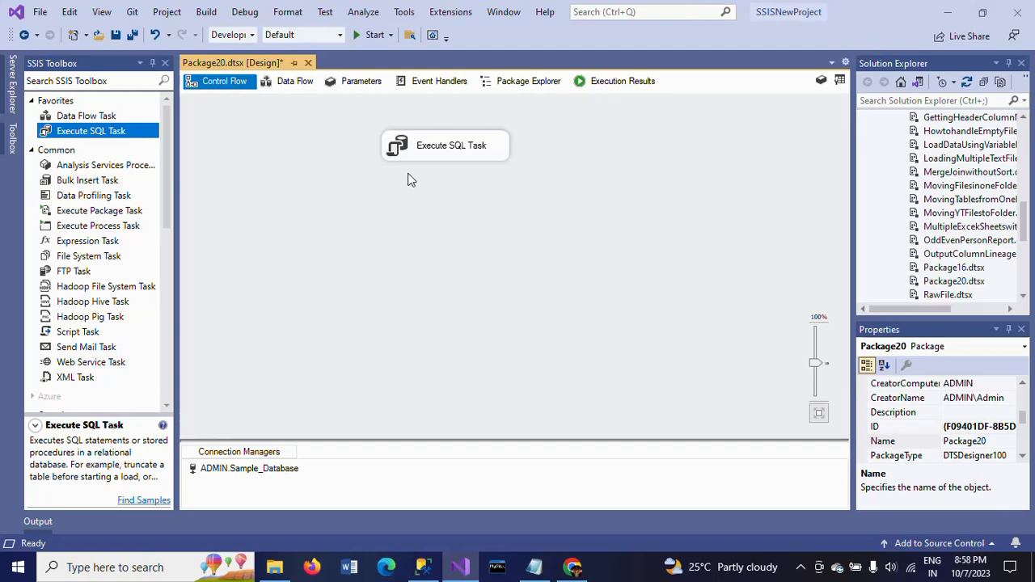
mouse_move(366, 160)
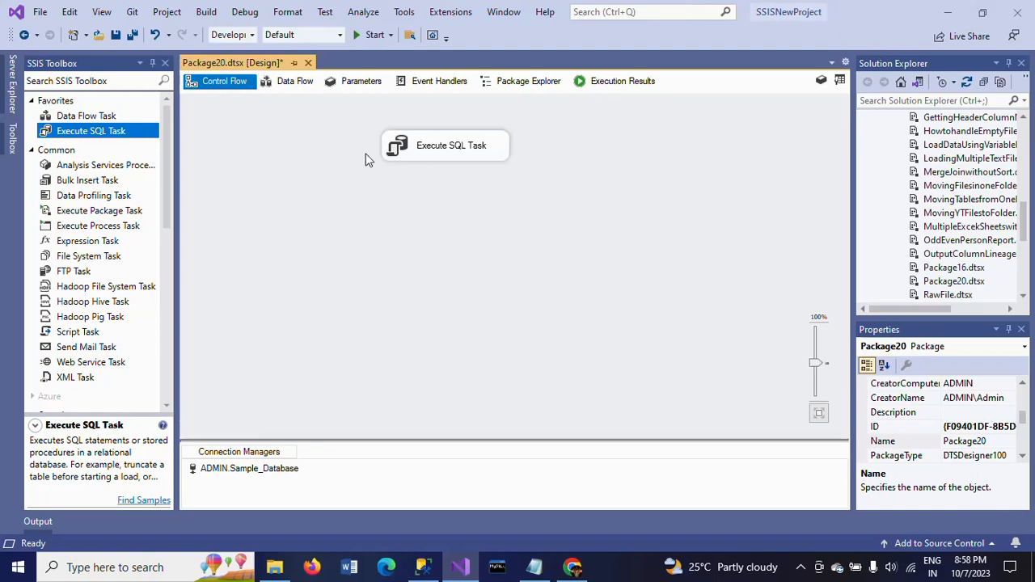
click(373, 34)
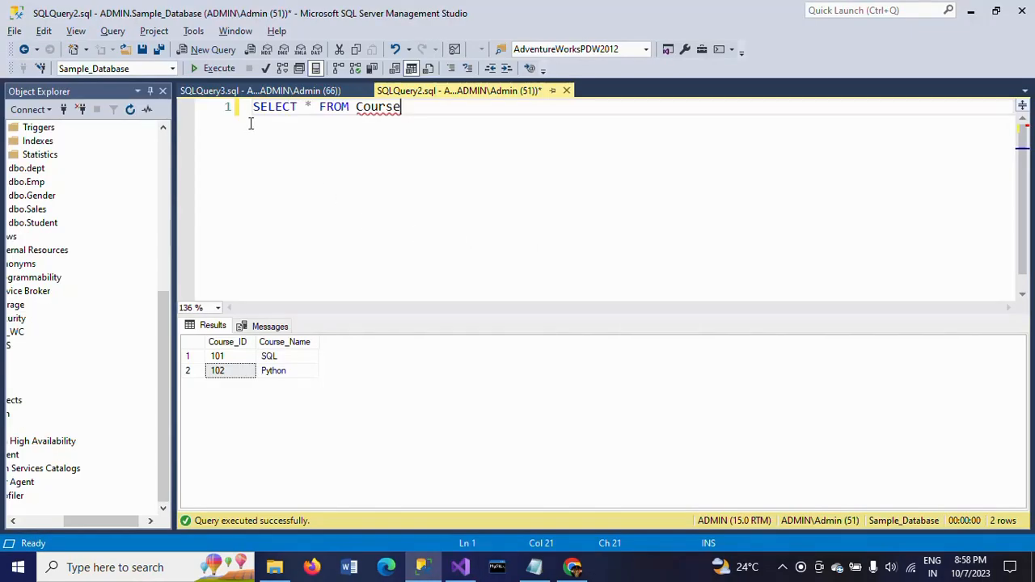
click(220, 67)
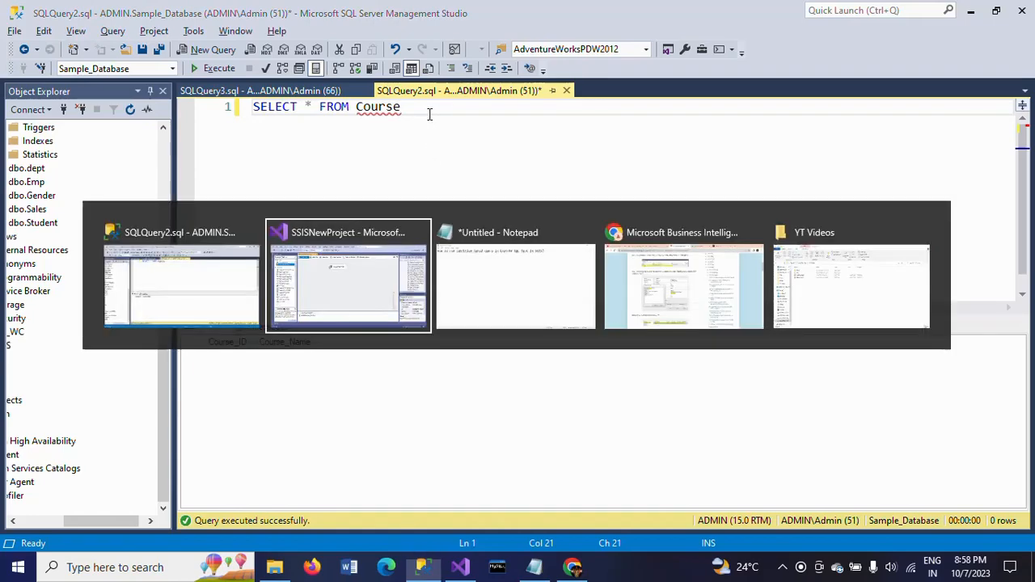
Switch back to the SSIS project, review the Execute SQL Task's script and close it unchanged
click(349, 275)
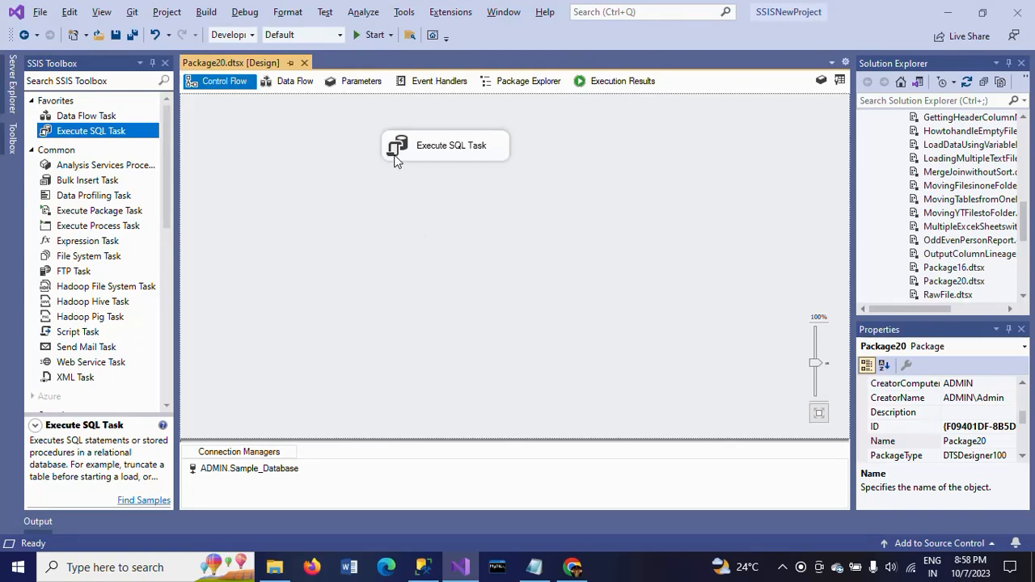
double_click(452, 145)
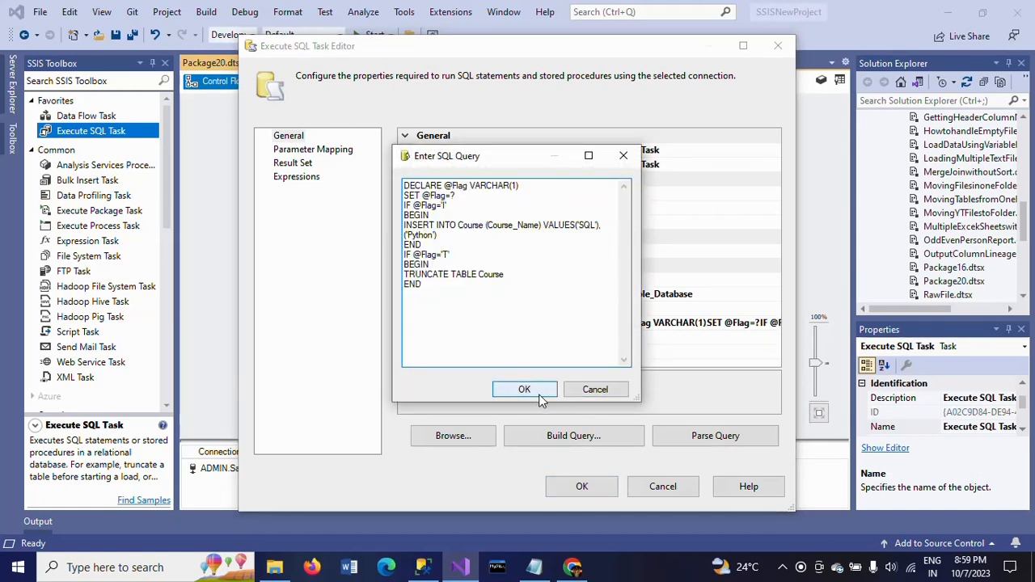
click(525, 388)
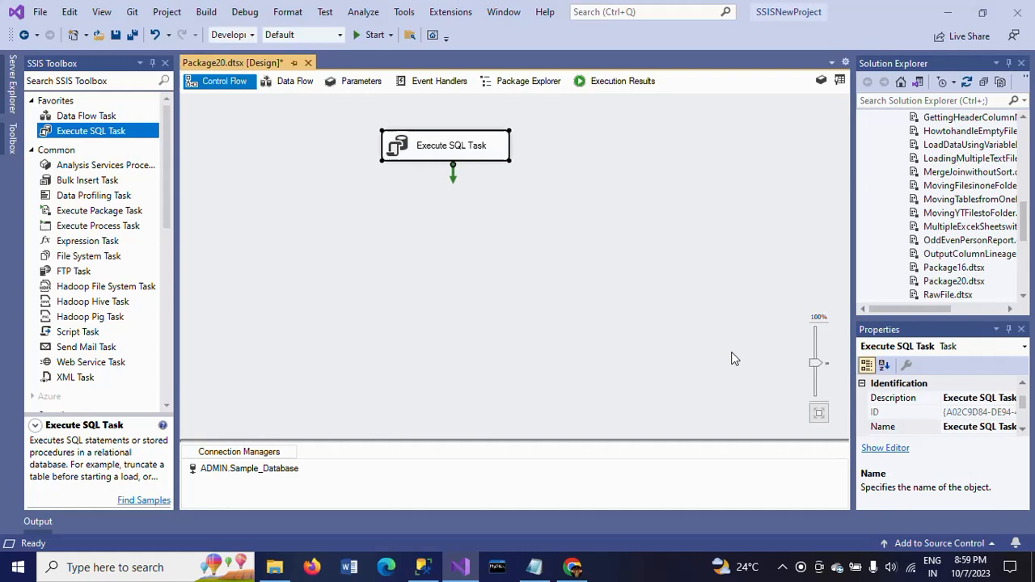